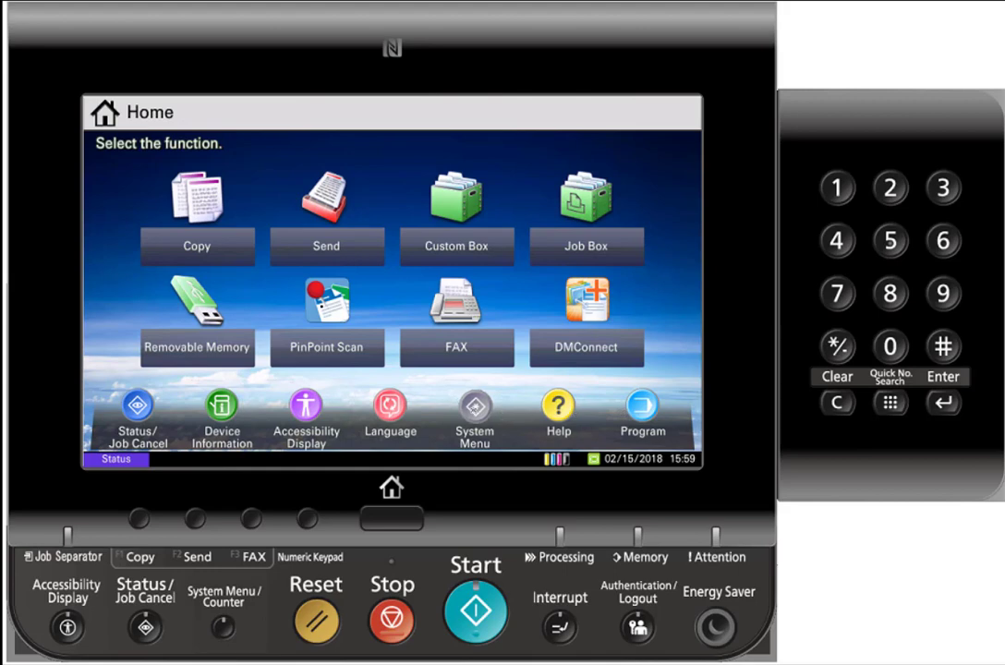
Reach User Login/Job Accounting on page 2 of the System Menu
left_click(475, 408)
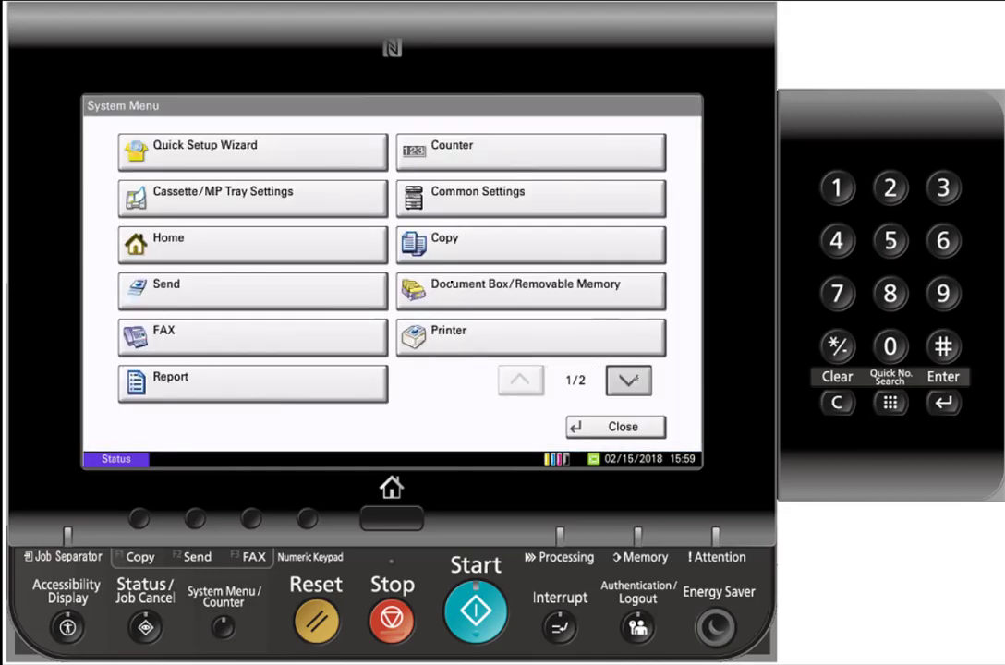
left_click(628, 381)
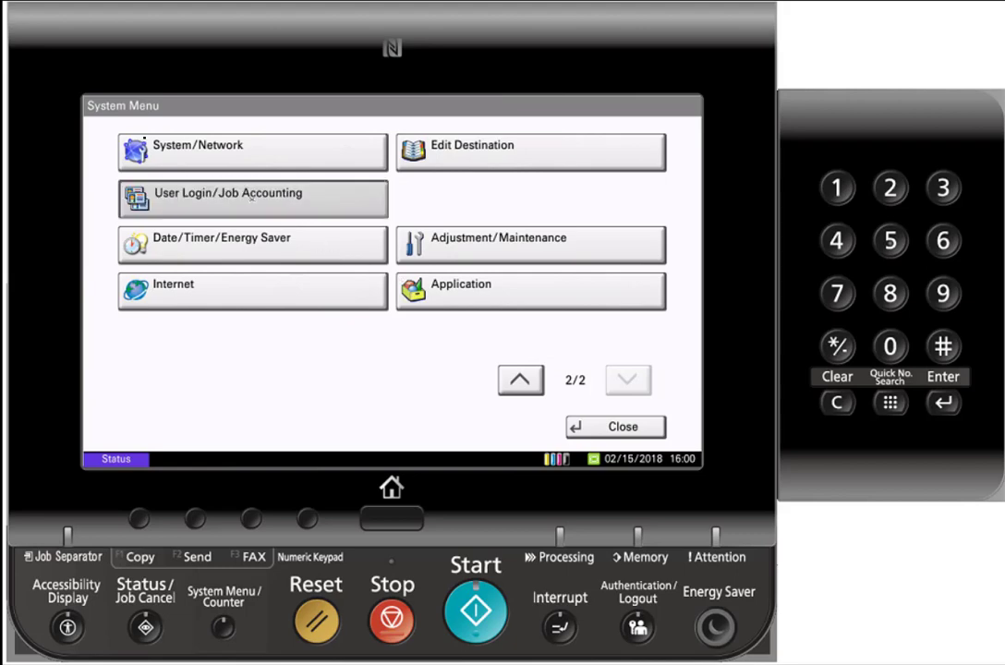
left_click(251, 198)
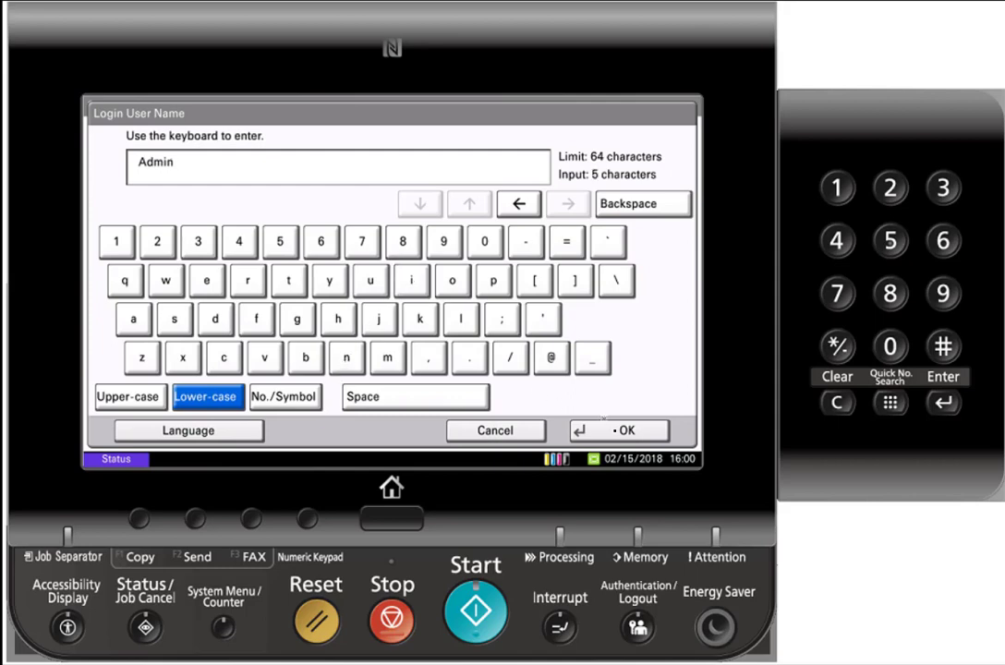
Enter user name Admin and the administrator password on the login screen
left_click(619, 431)
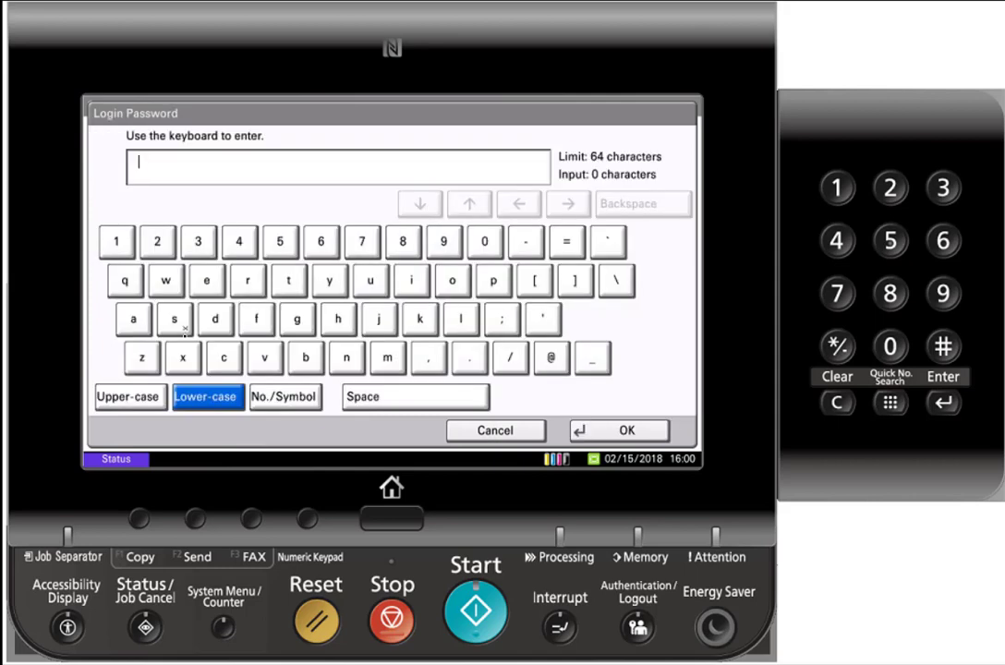
left_click(129, 396)
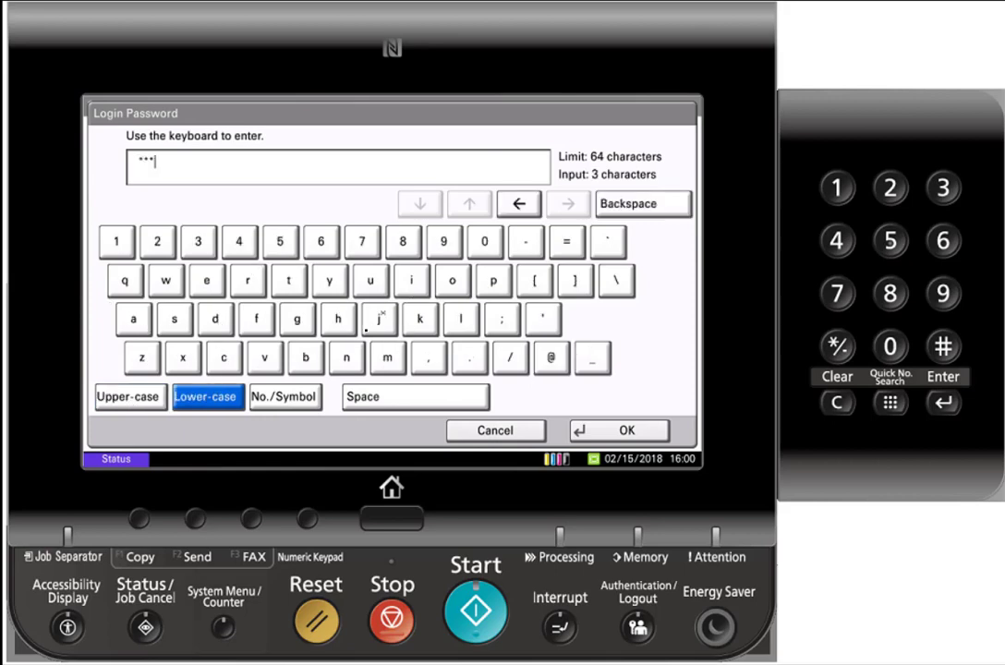
left_click(617, 429)
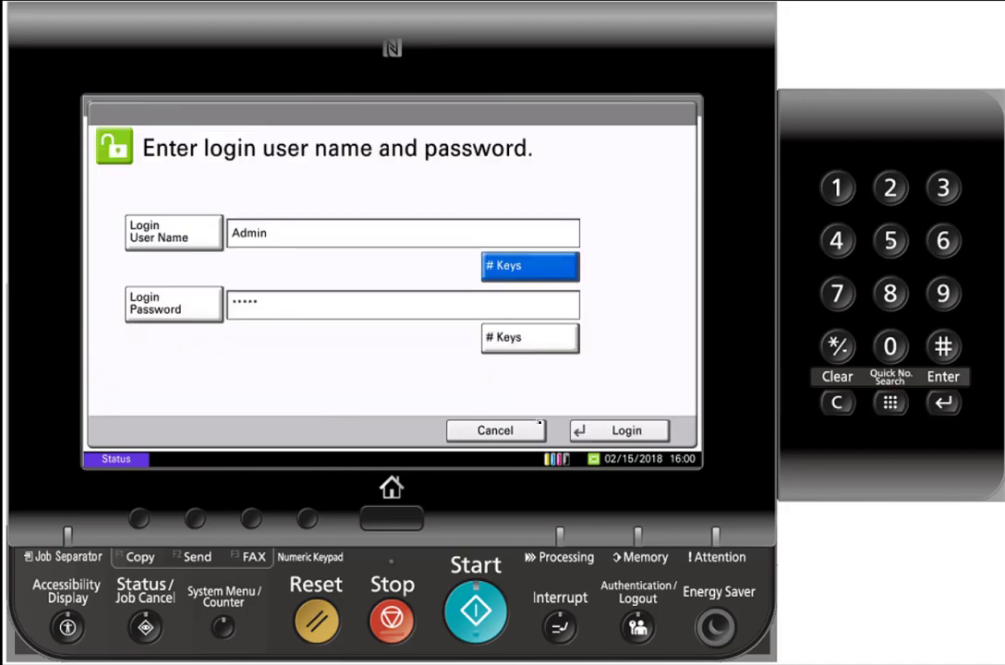
Log in as administrator and enter the Job Accounting Setting menu
left_click(617, 428)
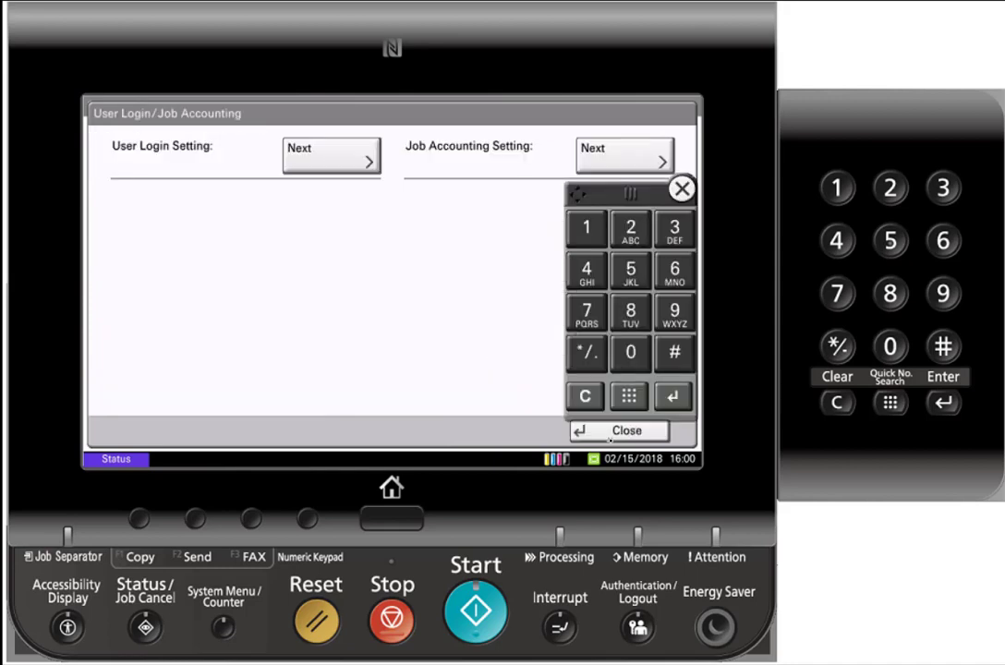
left_click(680, 189)
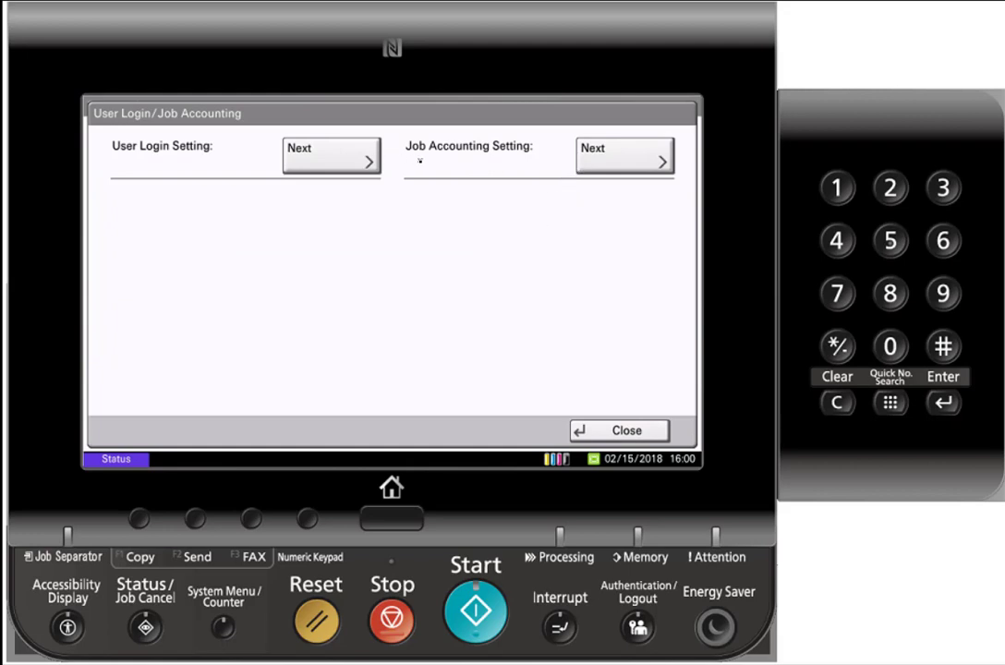
left_click(624, 155)
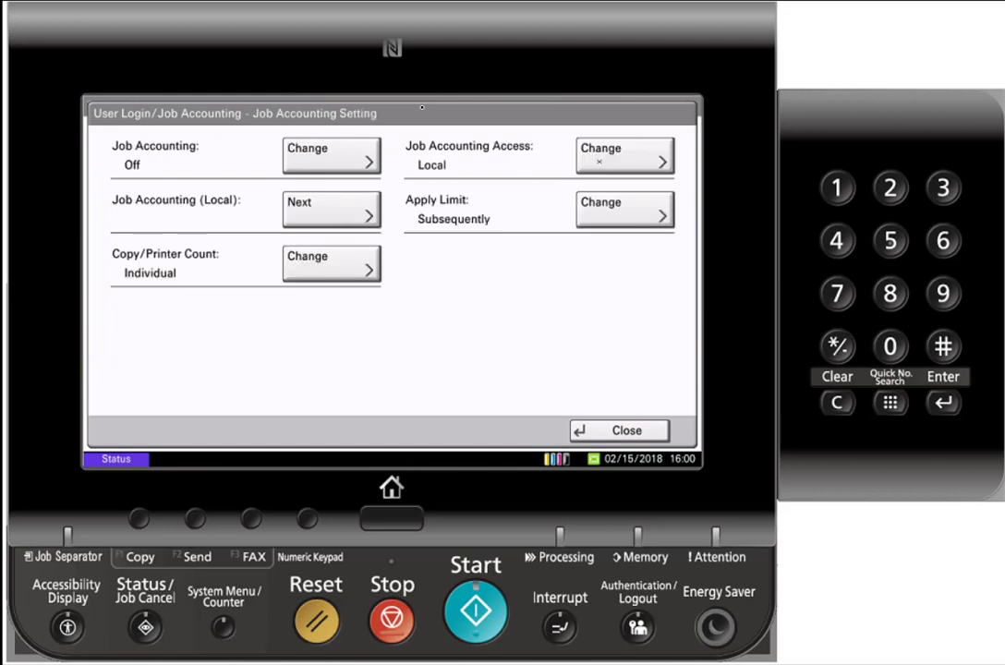
Switch Job Accounting to On and enter the Job Accounting (Local) options
left_click(328, 155)
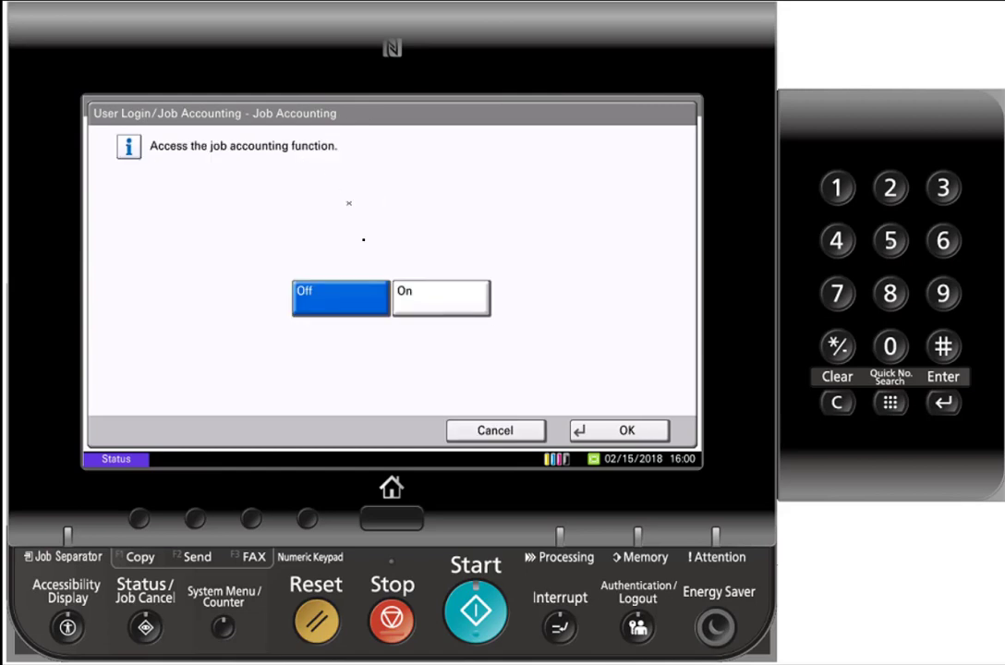
left_click(440, 297)
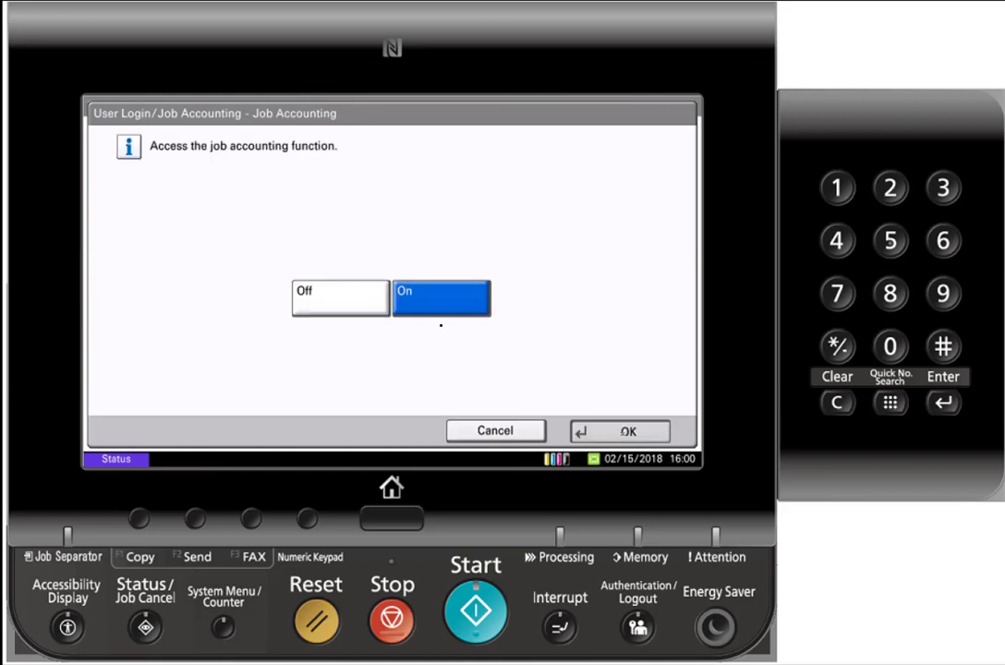
left_click(619, 432)
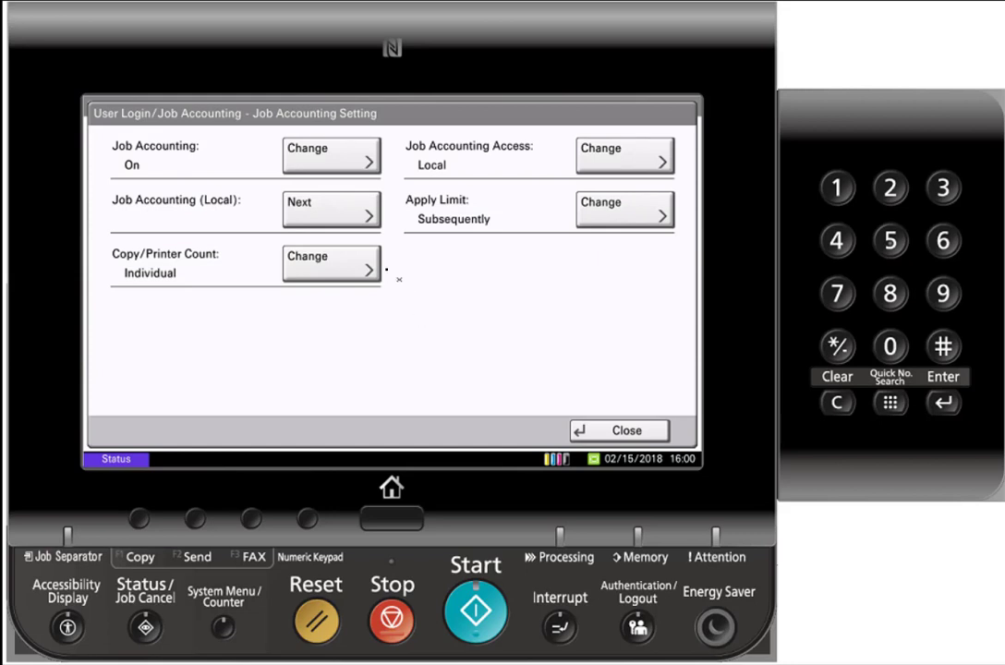
left_click(333, 207)
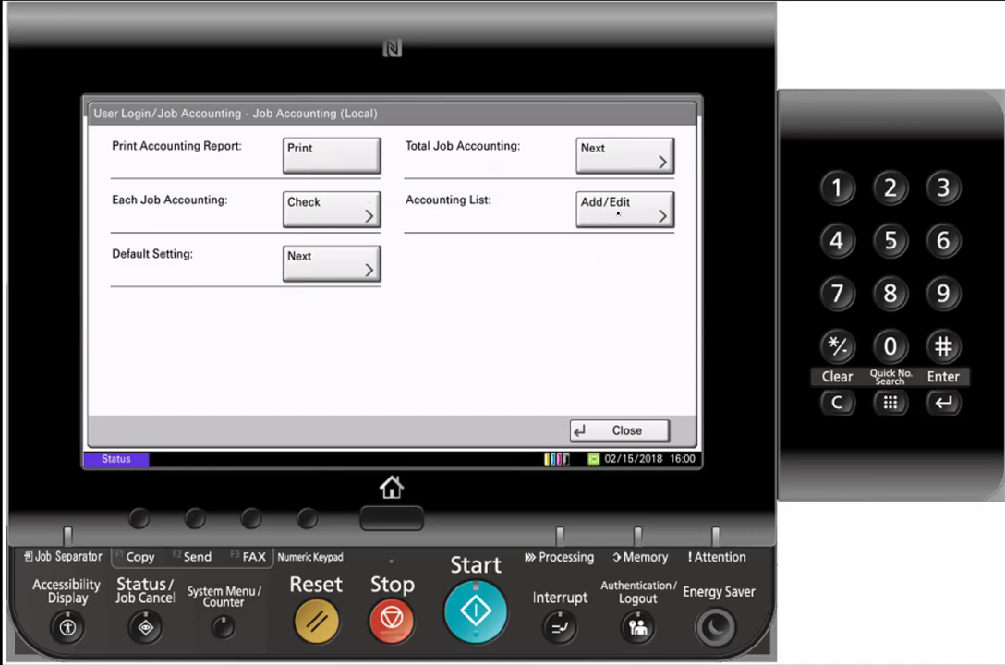
Add a new account in the Accounting List and name it B&W
left_click(624, 210)
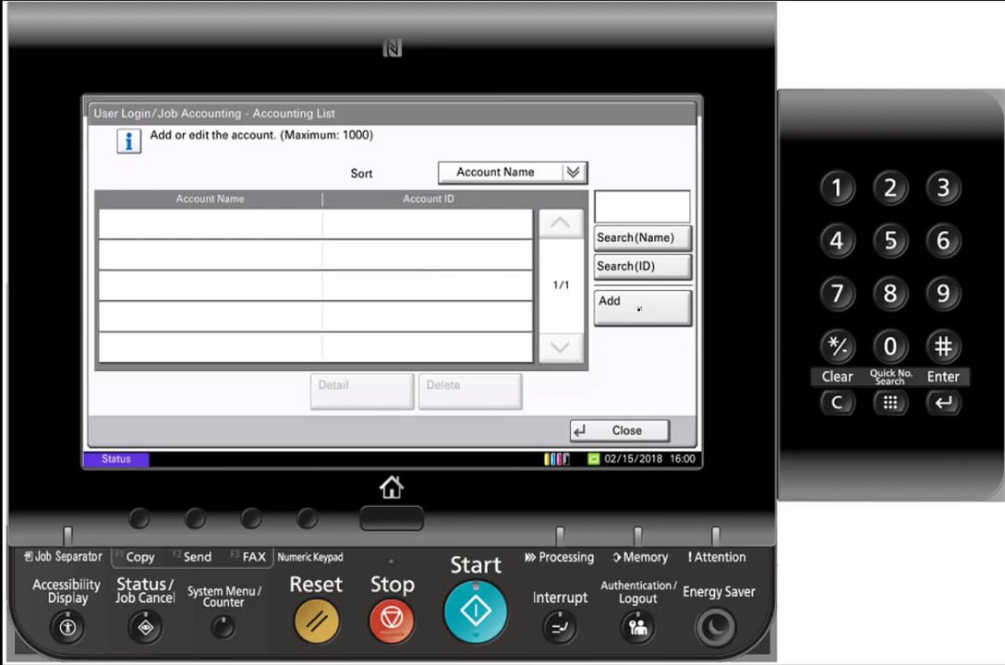
left_click(641, 307)
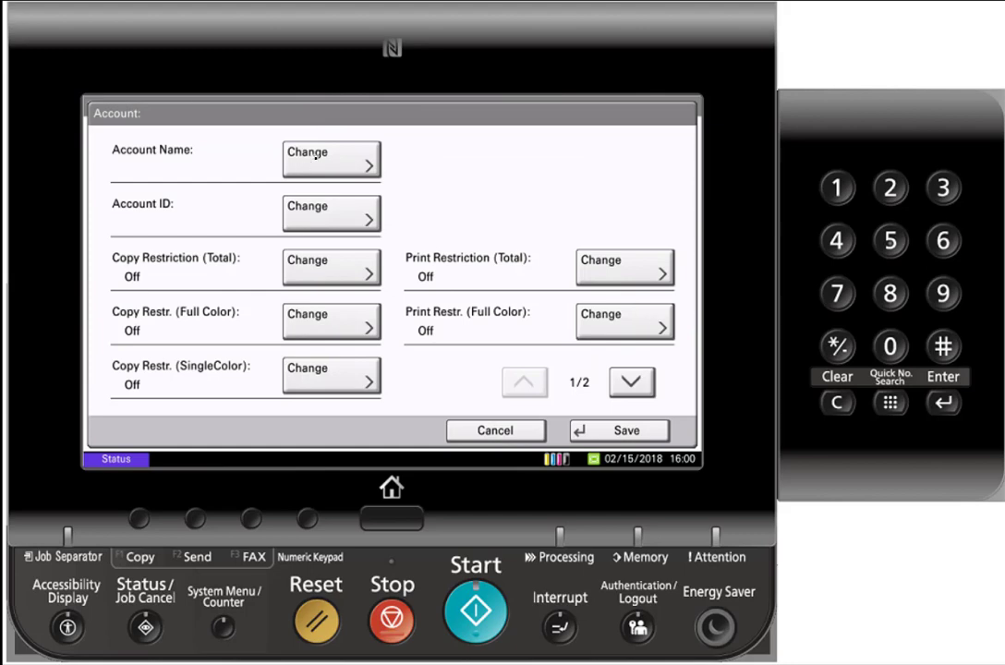
left_click(331, 159)
type("B&W")
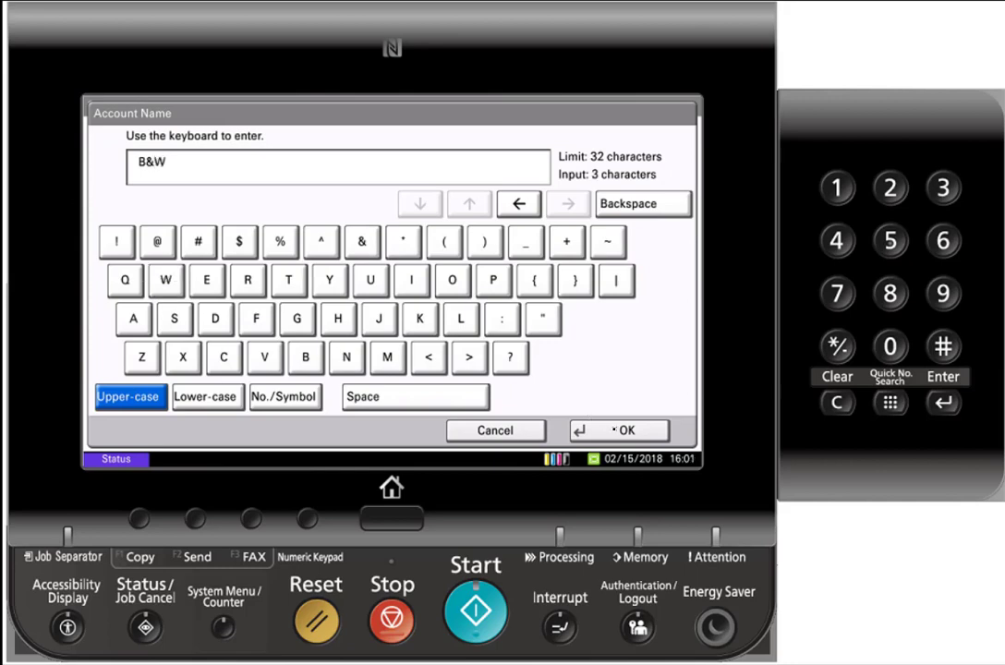
left_click(619, 430)
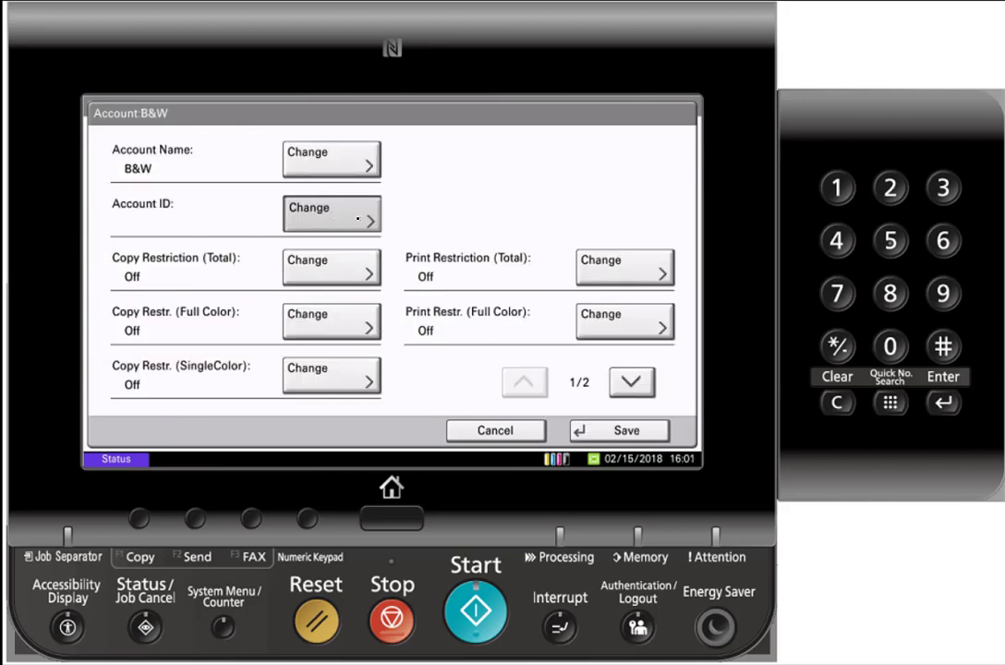
Give the new account the account ID 1234
left_click(331, 214)
type("1234")
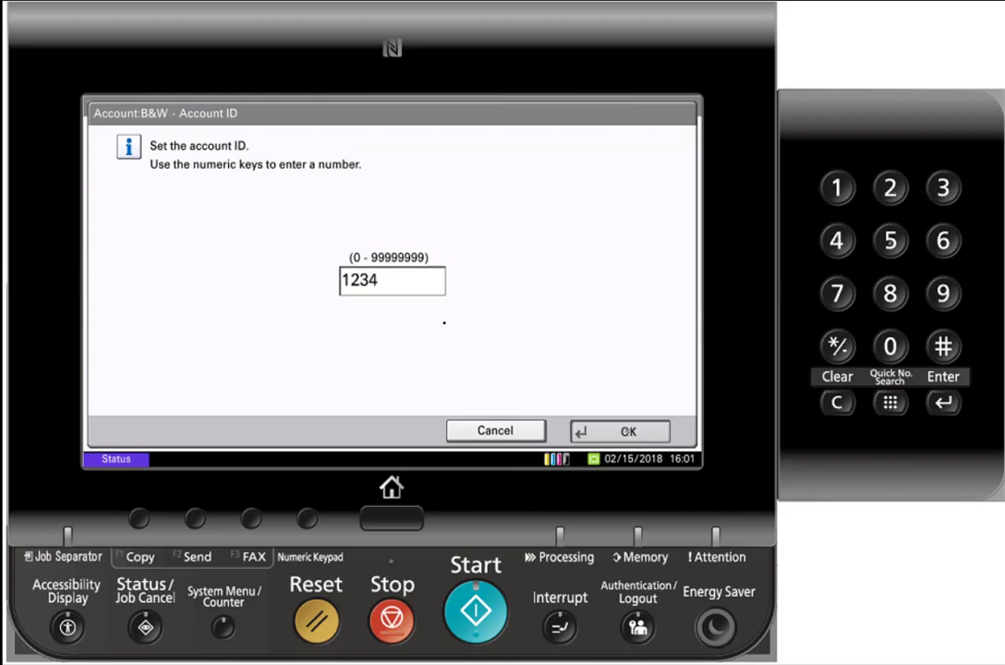
left_click(619, 430)
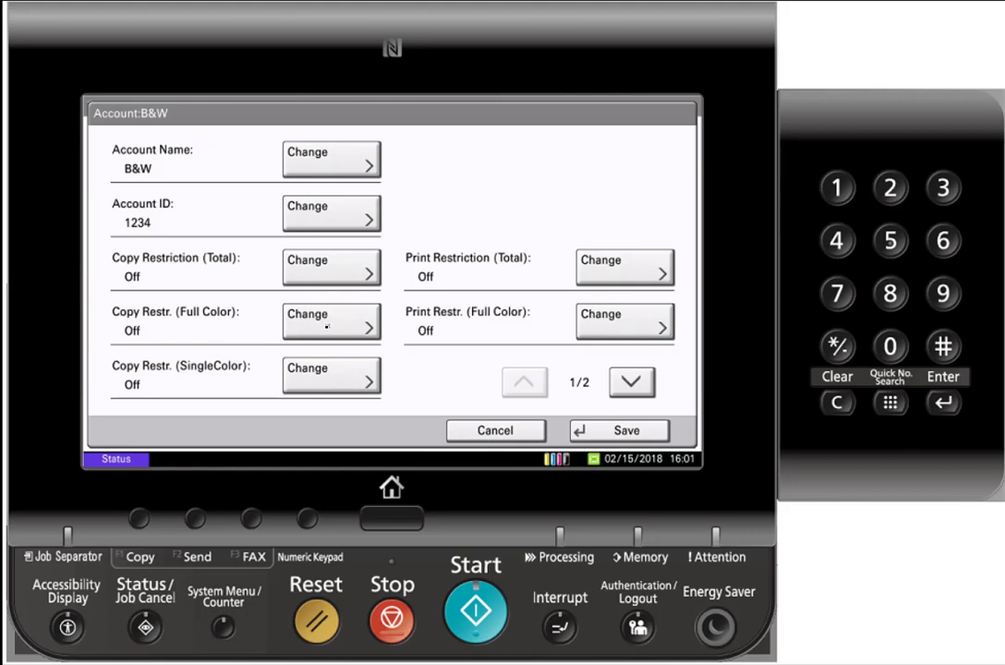
Set full-color and single-color copy restrictions to Reject Usage for B&W
left_click(329, 322)
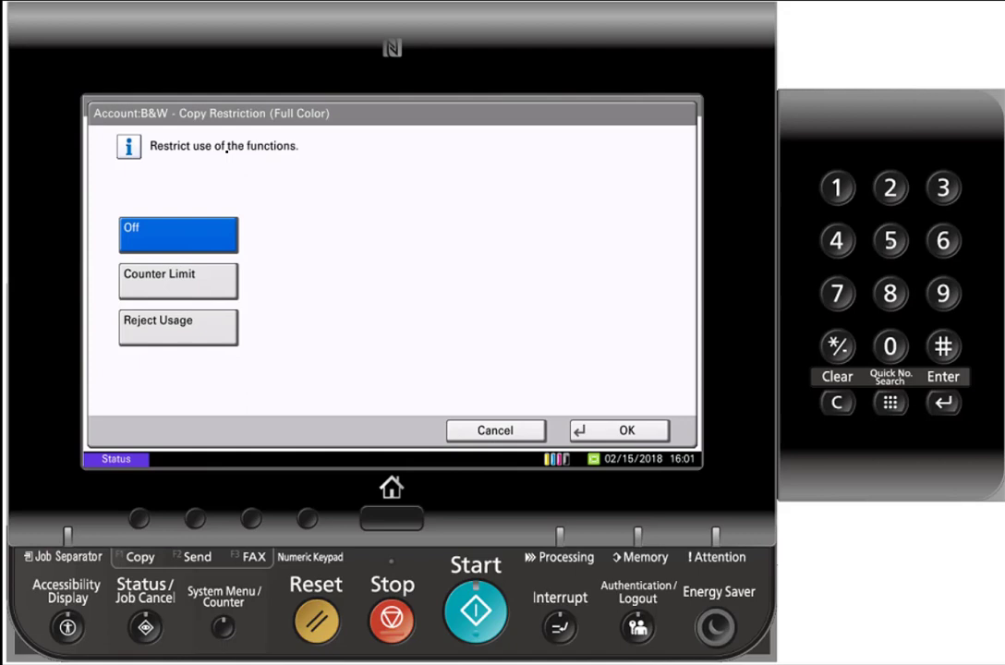
left_click(178, 327)
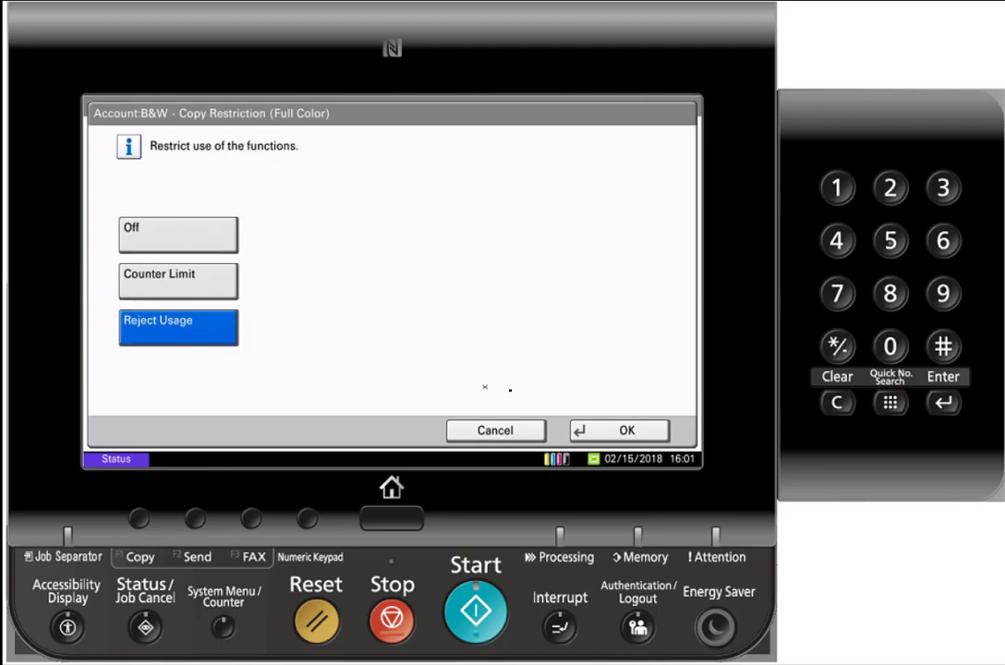
left_click(619, 430)
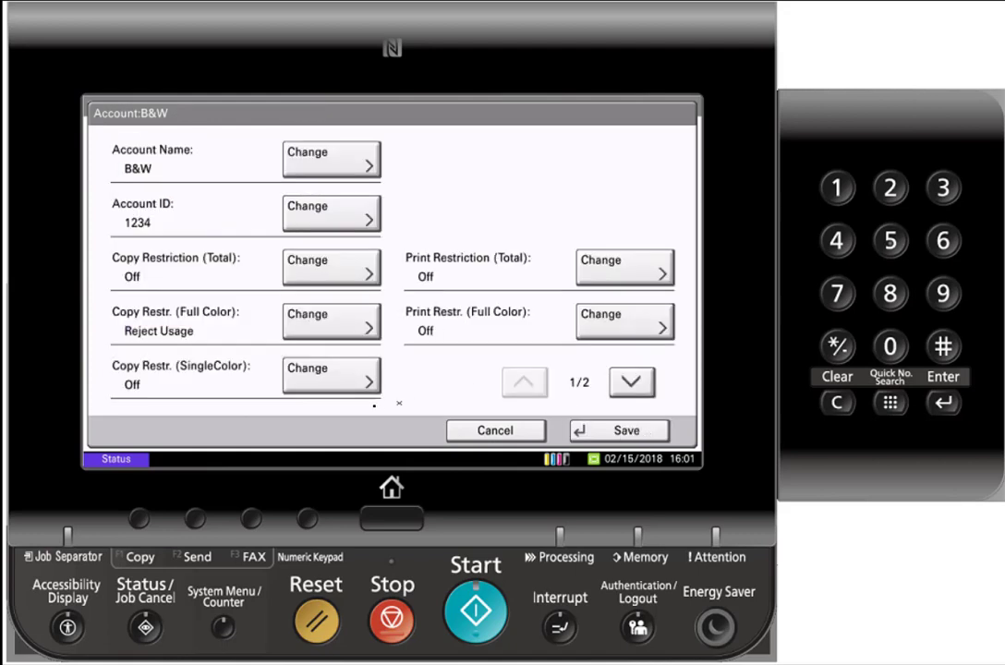
left_click(330, 375)
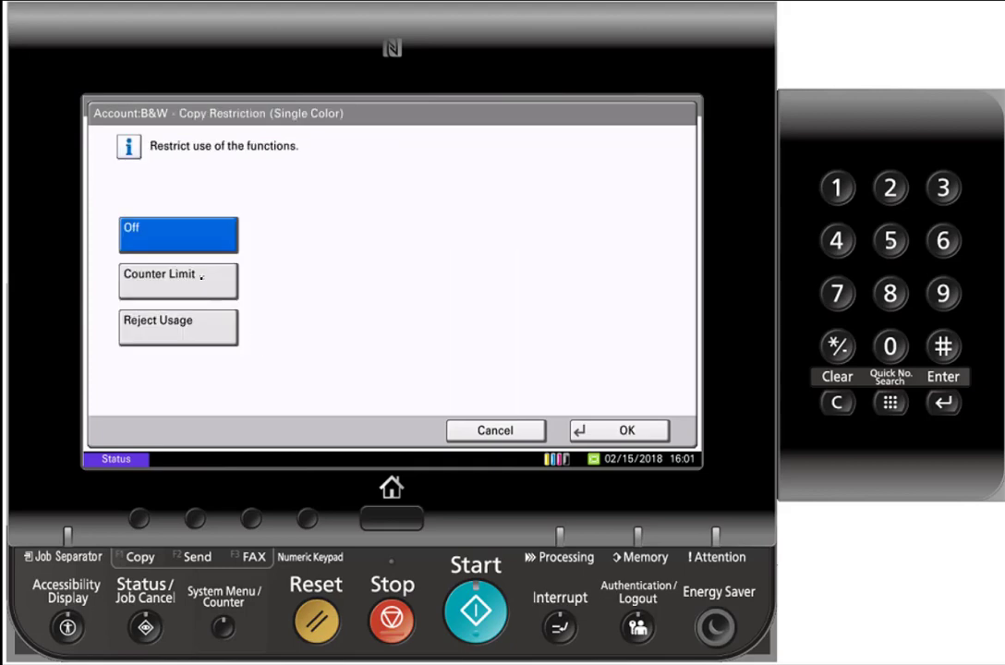
left_click(178, 327)
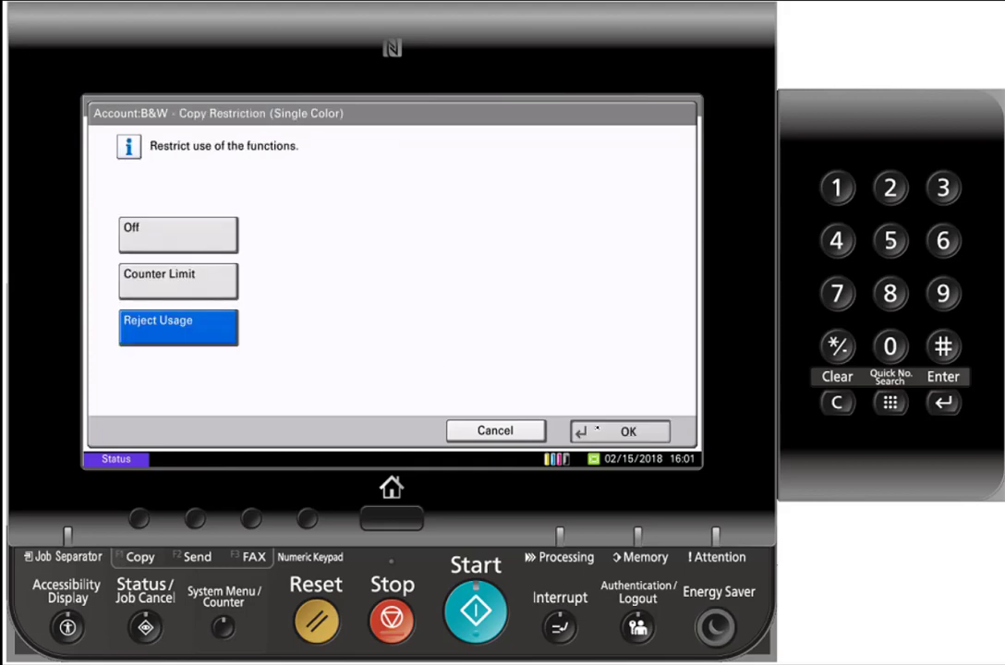
left_click(633, 430)
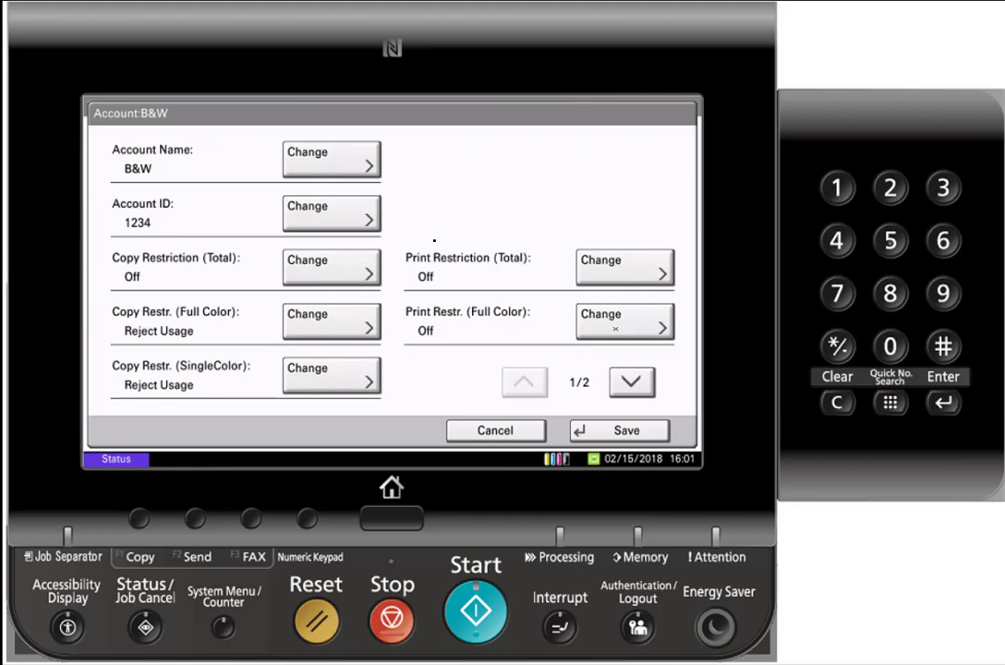
Set full-color print restriction to Reject Usage and review the second restriction page
left_click(625, 322)
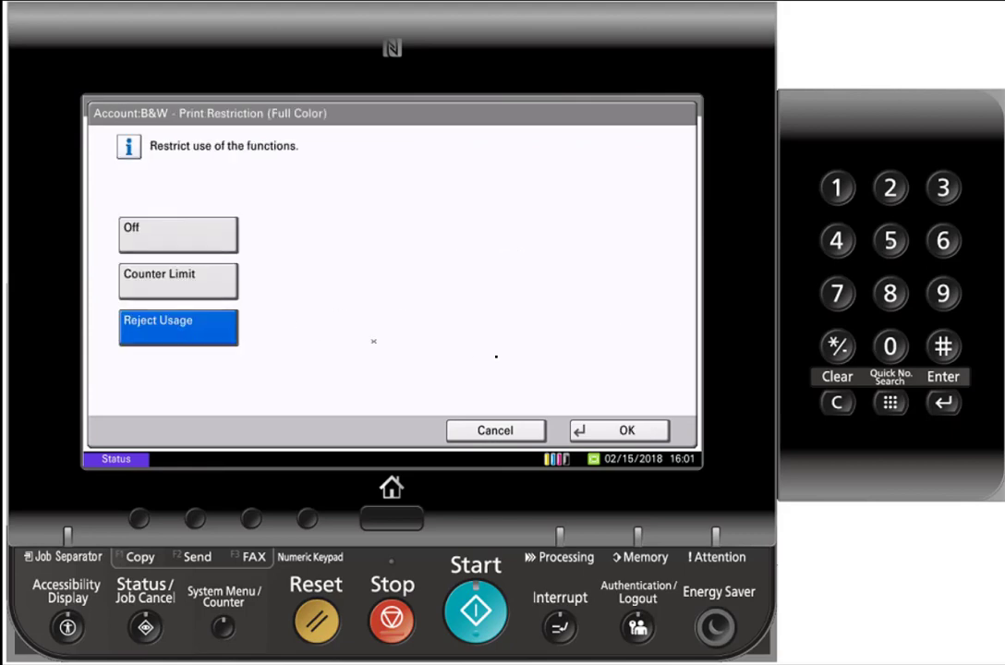
left_click(620, 429)
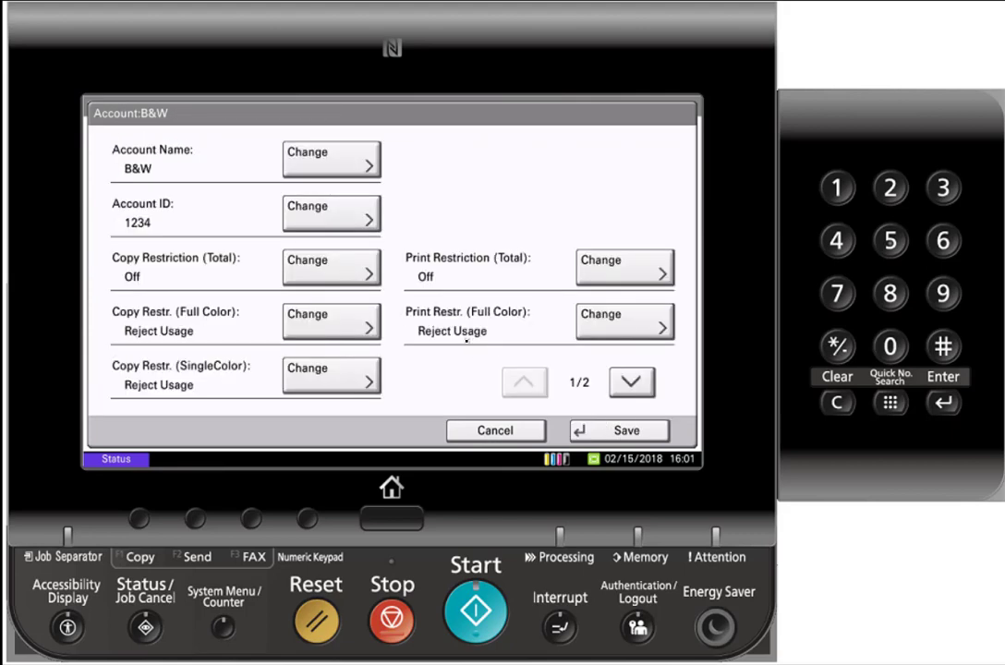
left_click(632, 380)
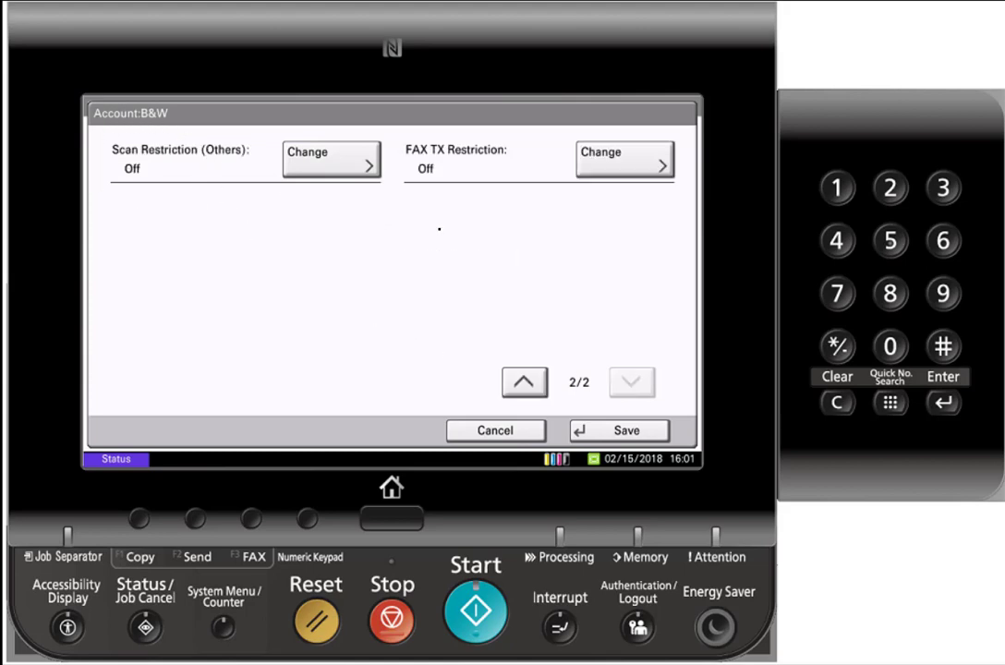
mouse_move(368, 285)
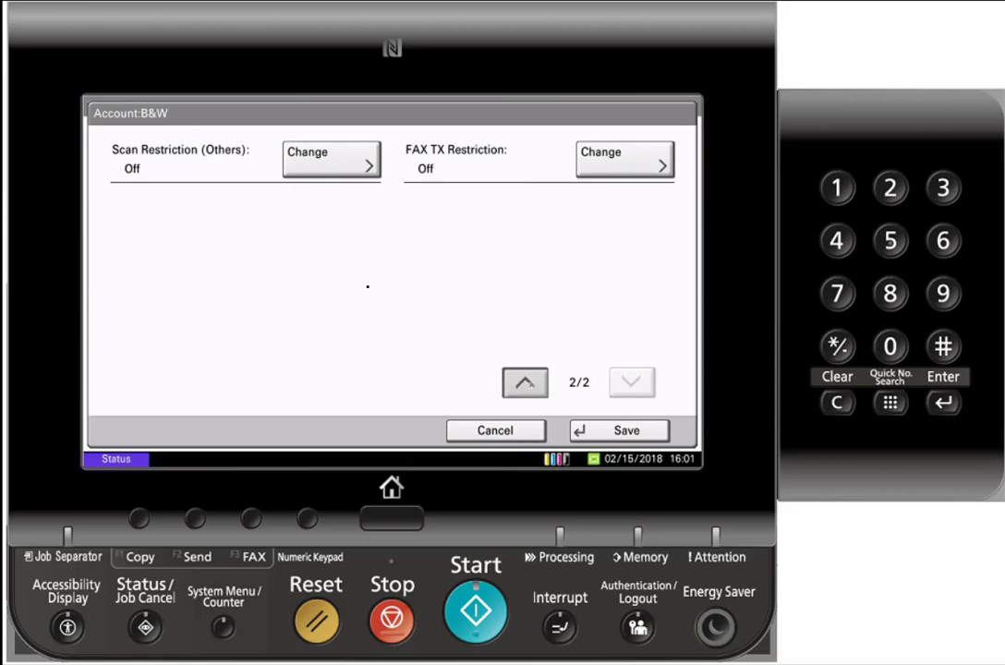
left_click(525, 382)
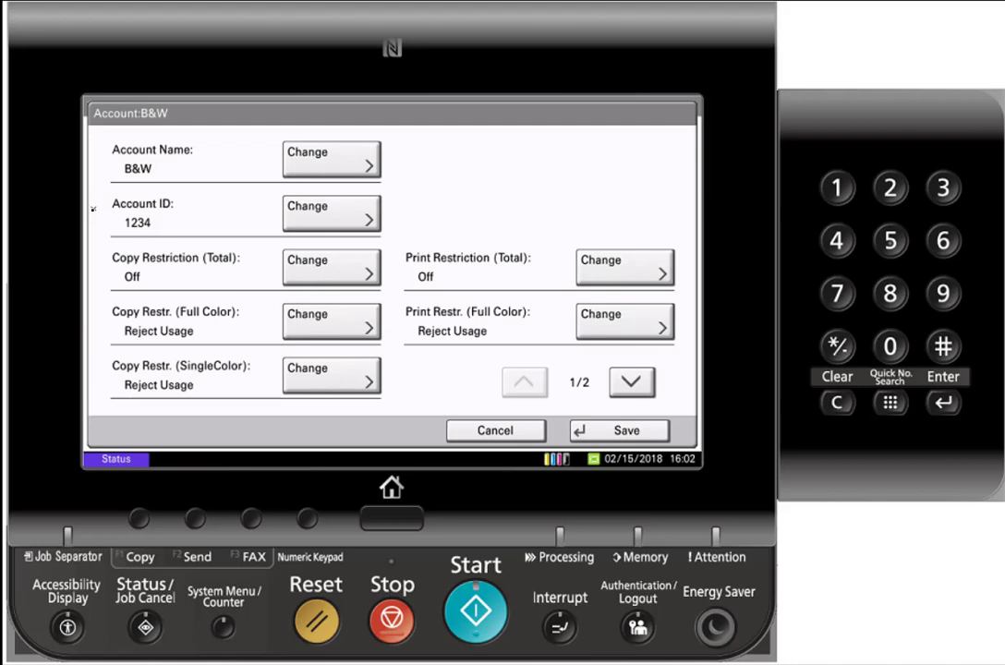
mouse_move(100, 277)
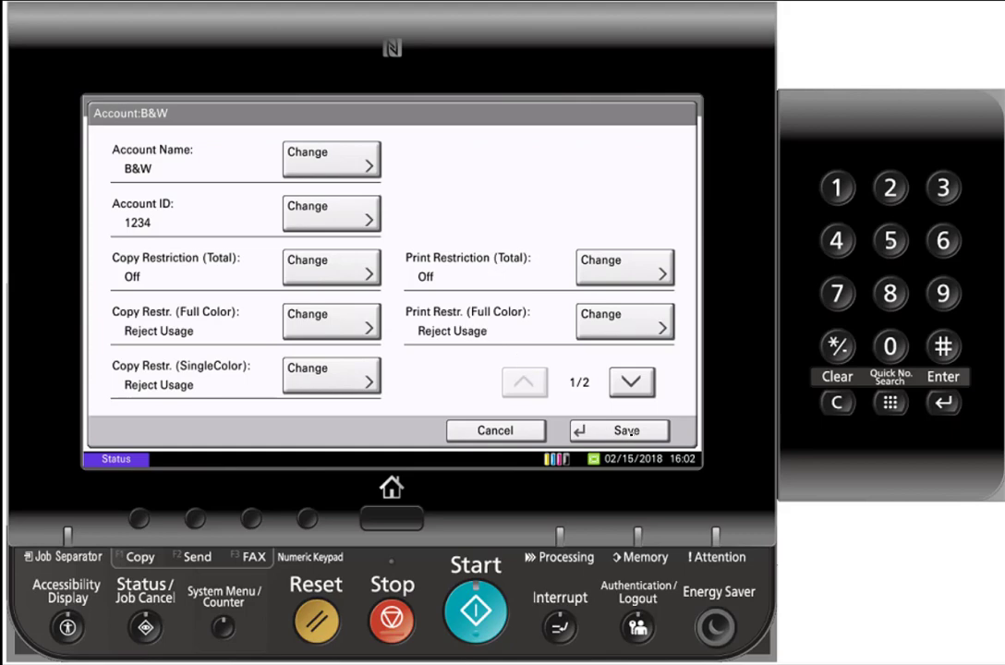
Save the B&W account (ID 1234) and acknowledge the Completed notice
left_click(619, 431)
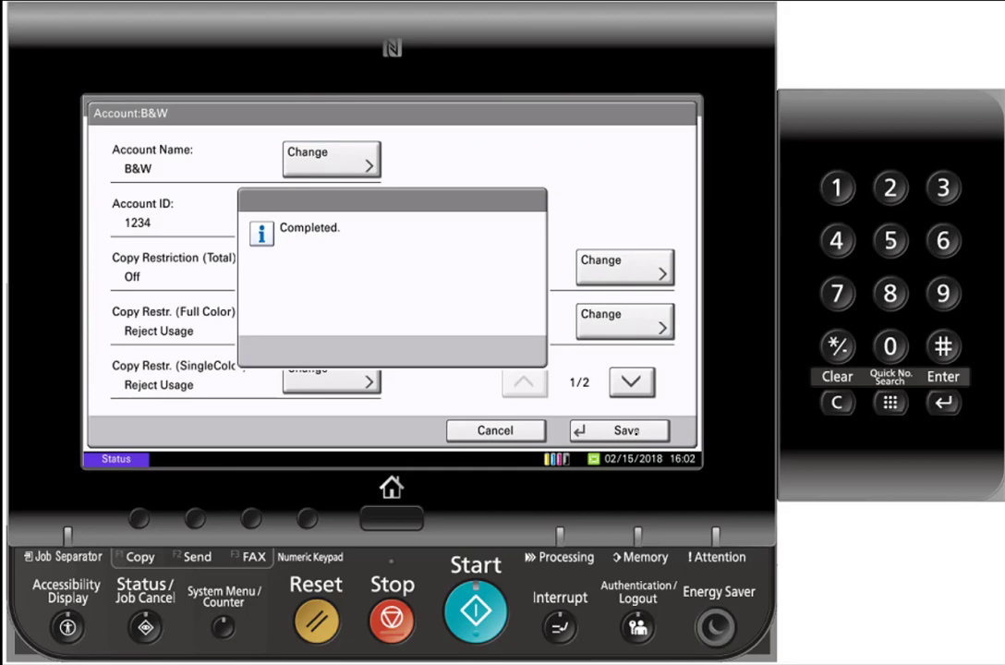
left_click(628, 430)
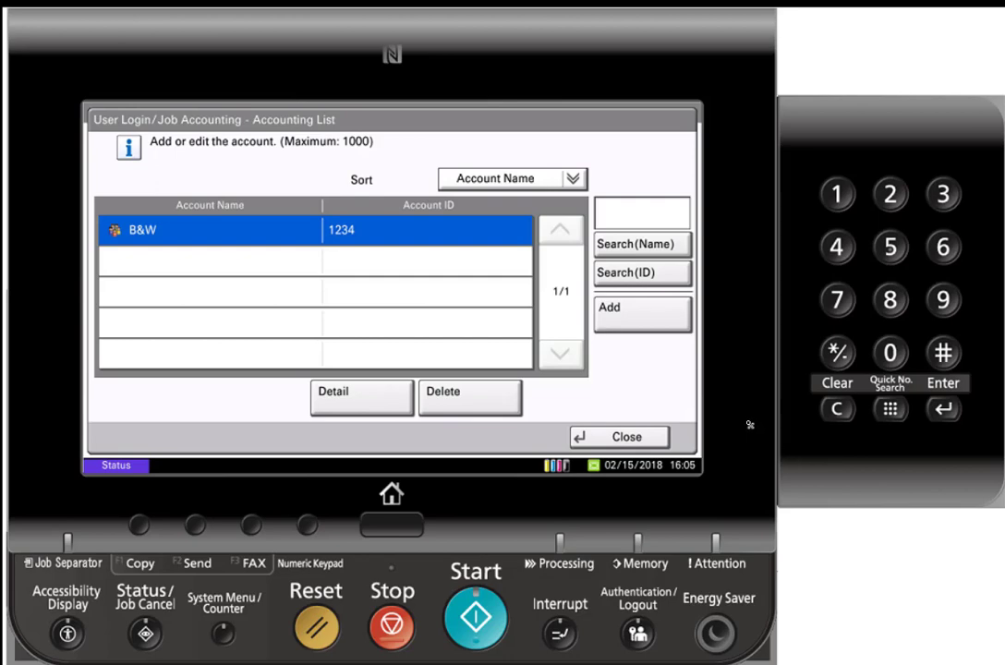
Add another account and name it COLOR in uppercase
left_click(361, 397)
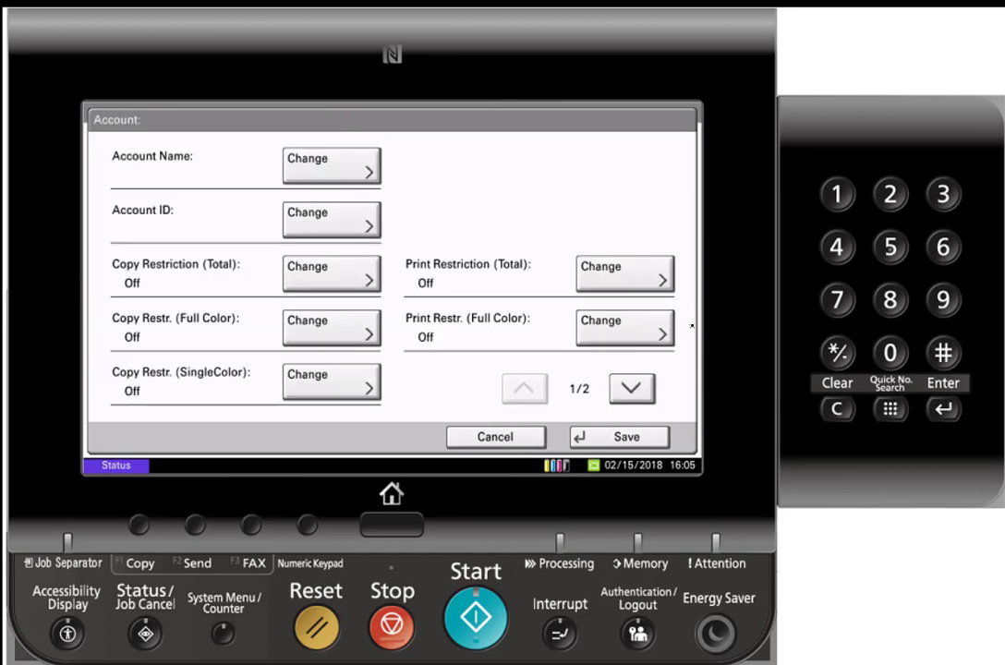
left_click(330, 167)
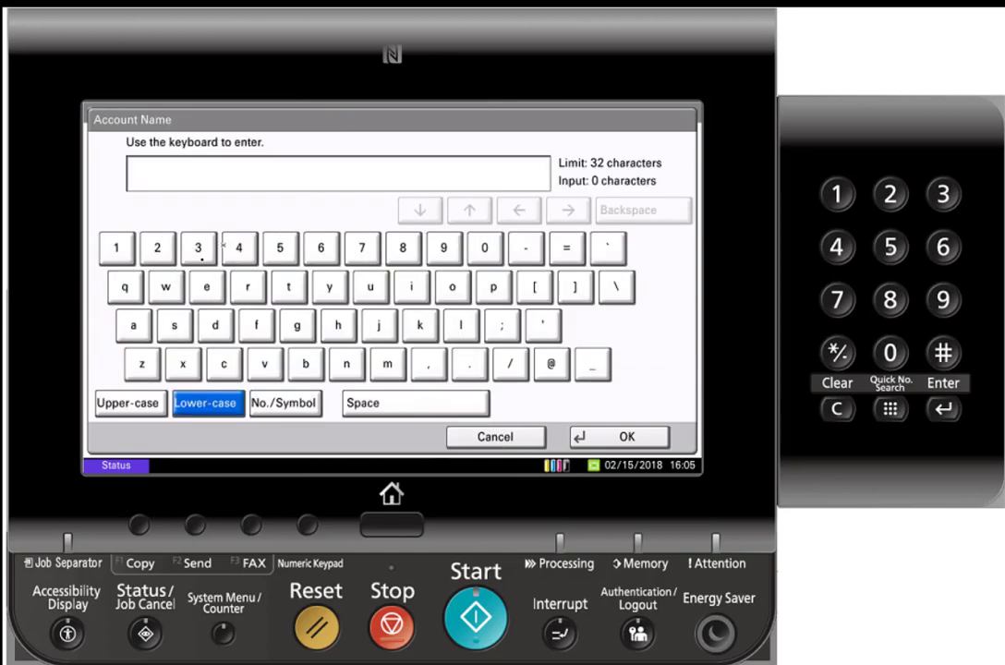
left_click(222, 364)
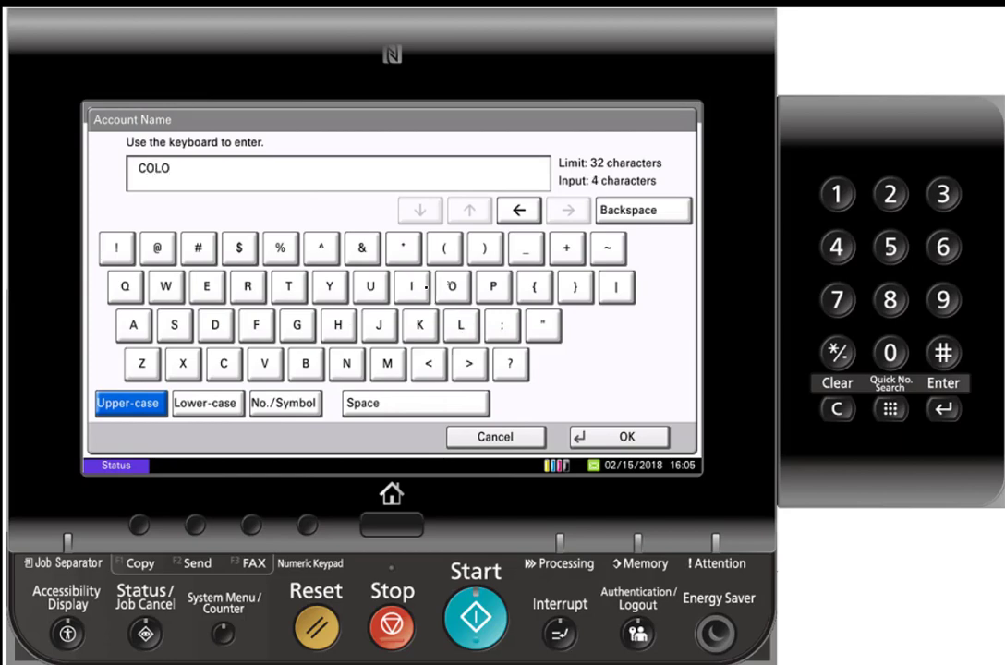
left_click(248, 286)
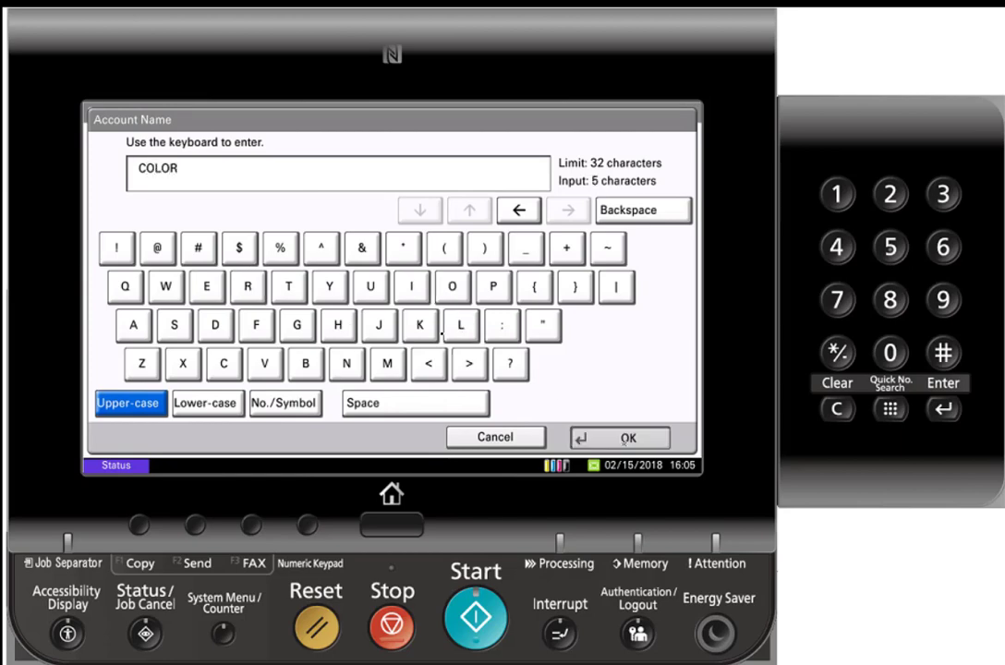
left_click(632, 435)
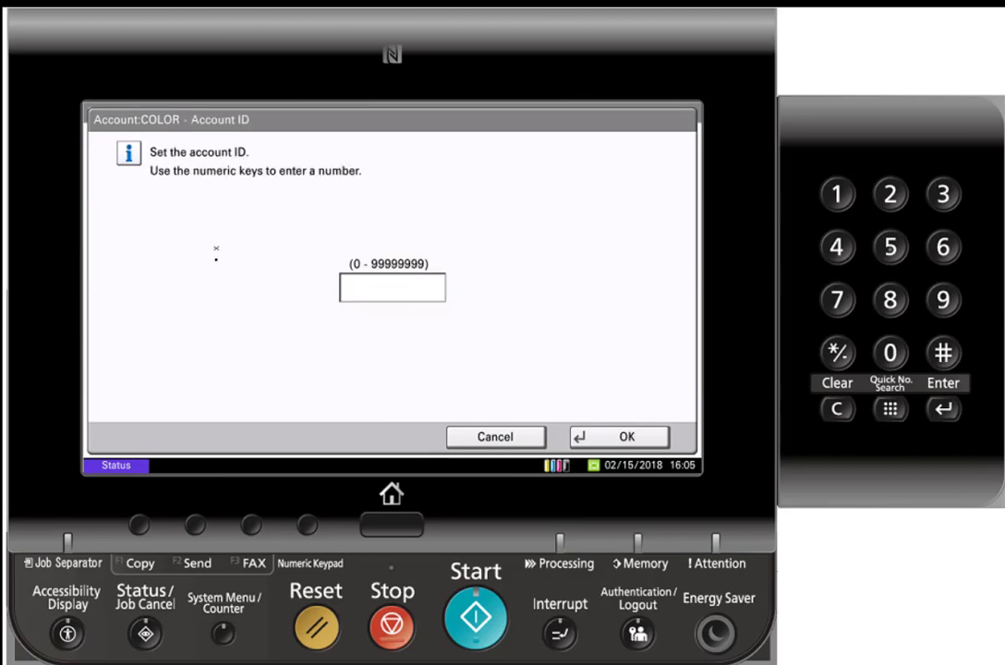
Give it account ID 0000 and leave full-color copying unrestricted (Off)
left_click(898, 354)
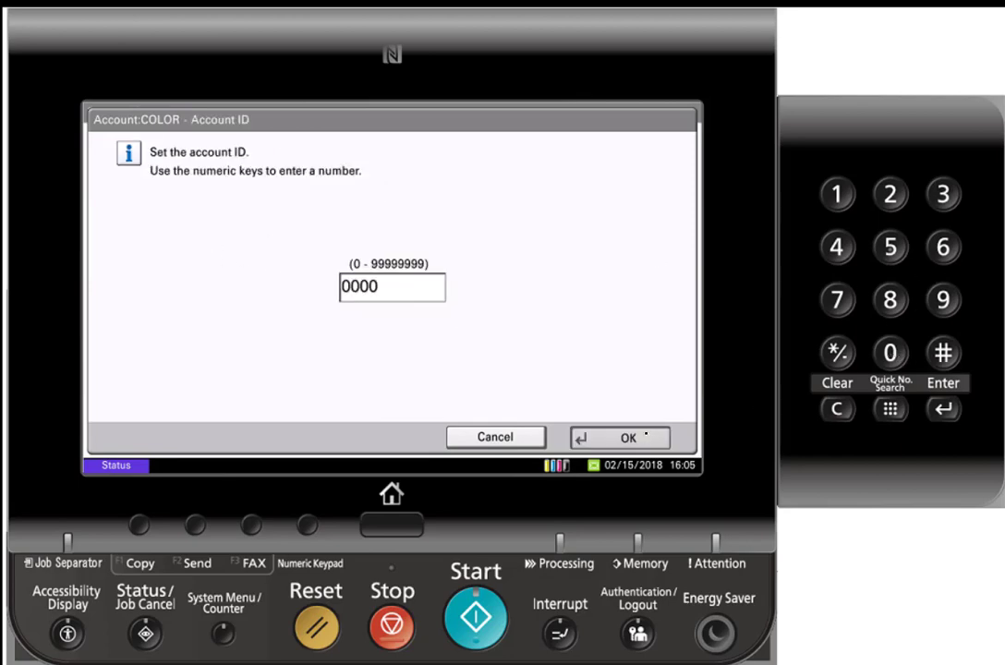
left_click(619, 436)
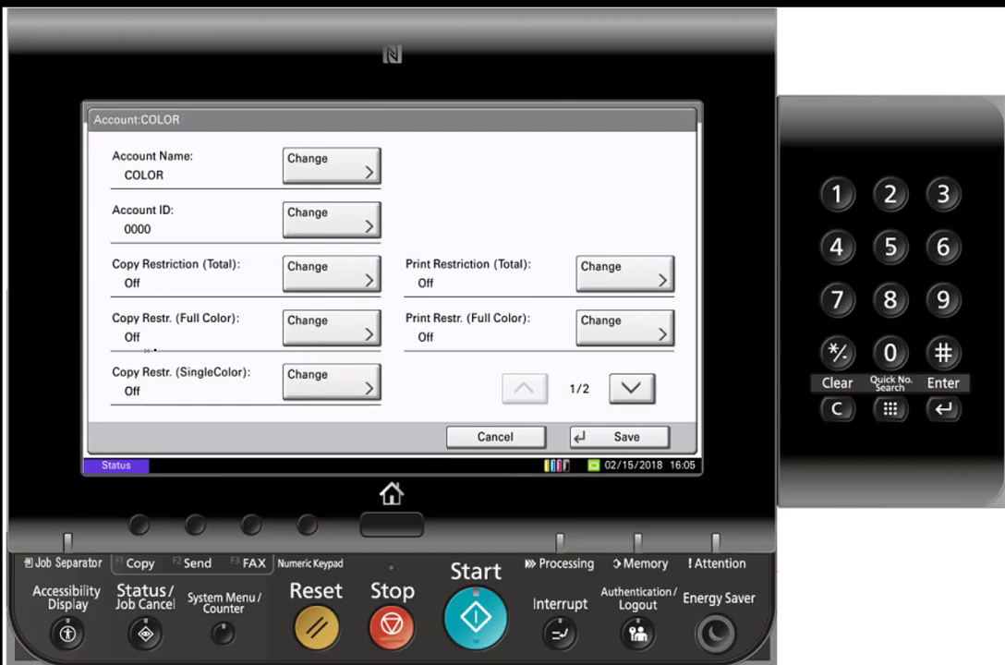
left_click(330, 327)
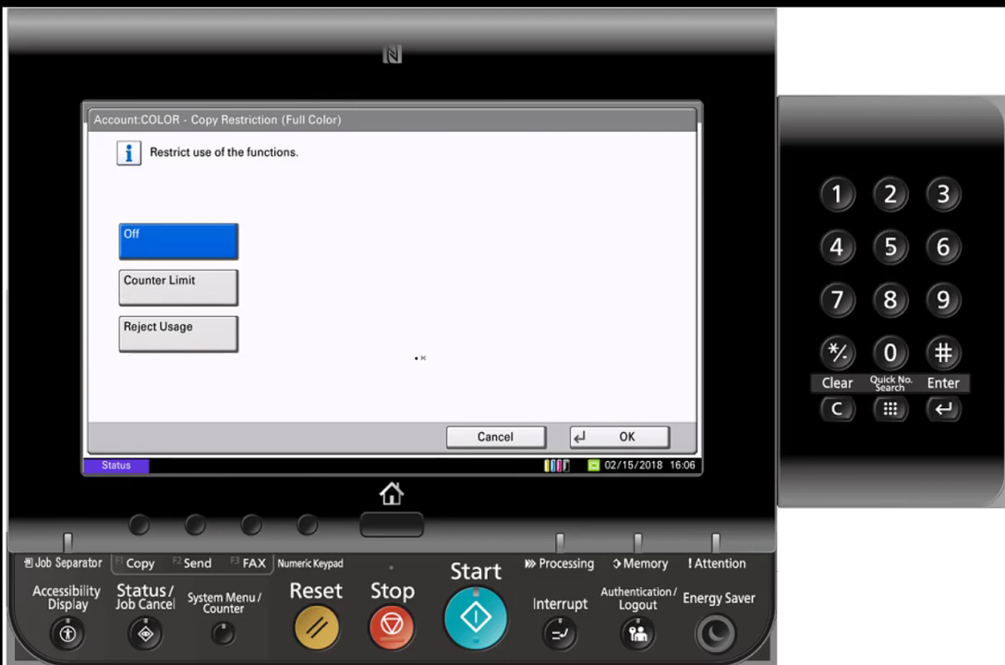
left_click(177, 288)
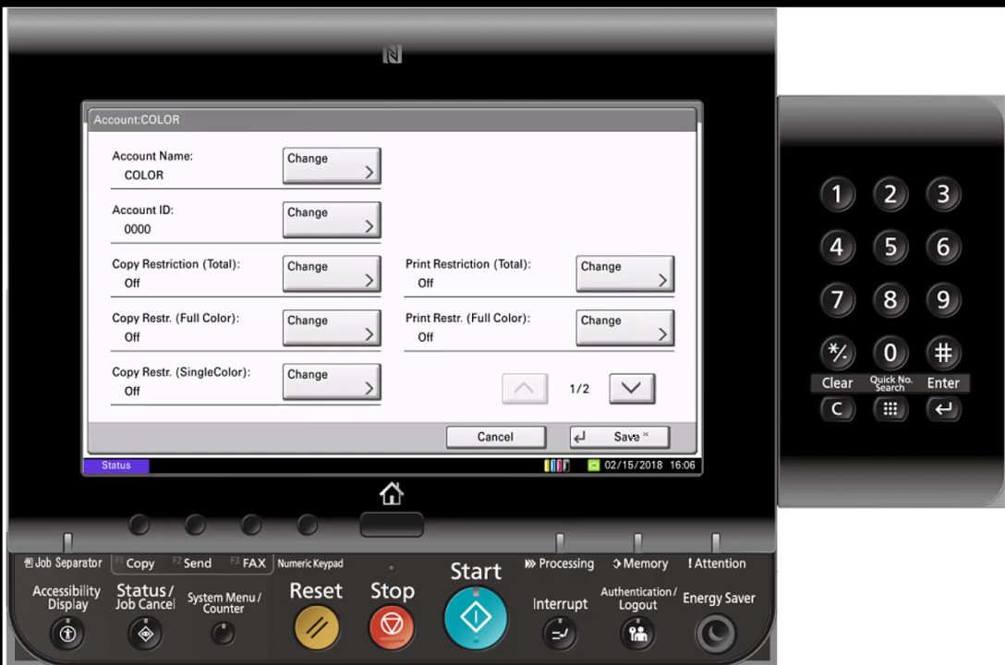
Save the COLOR account and acknowledge the Completed notice
left_click(619, 436)
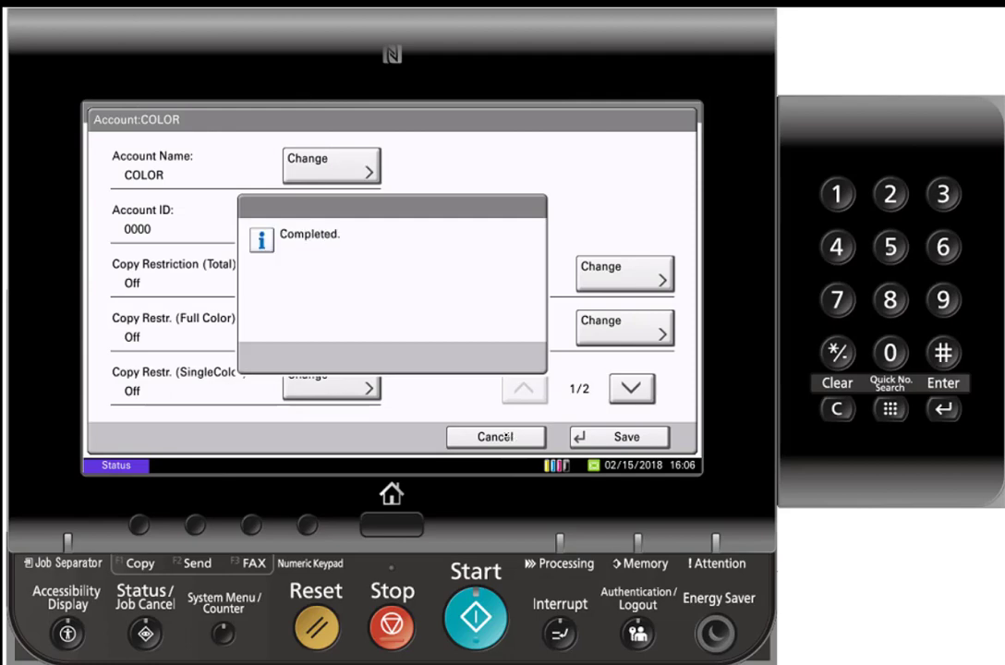
left_click(619, 436)
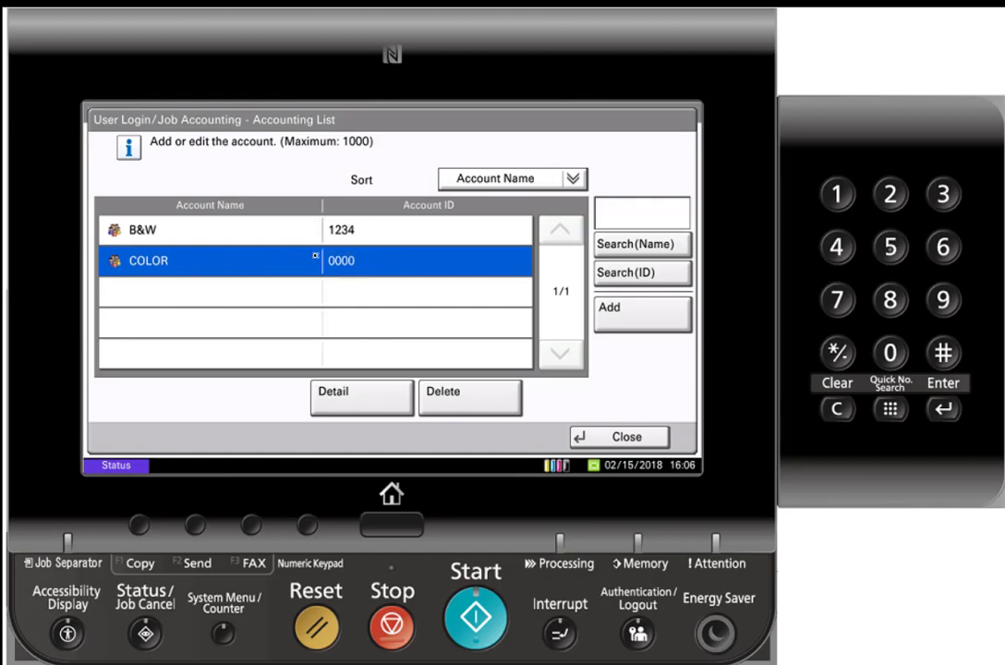
Leave accounting setup, log in with an account ID, then log out
left_click(619, 436)
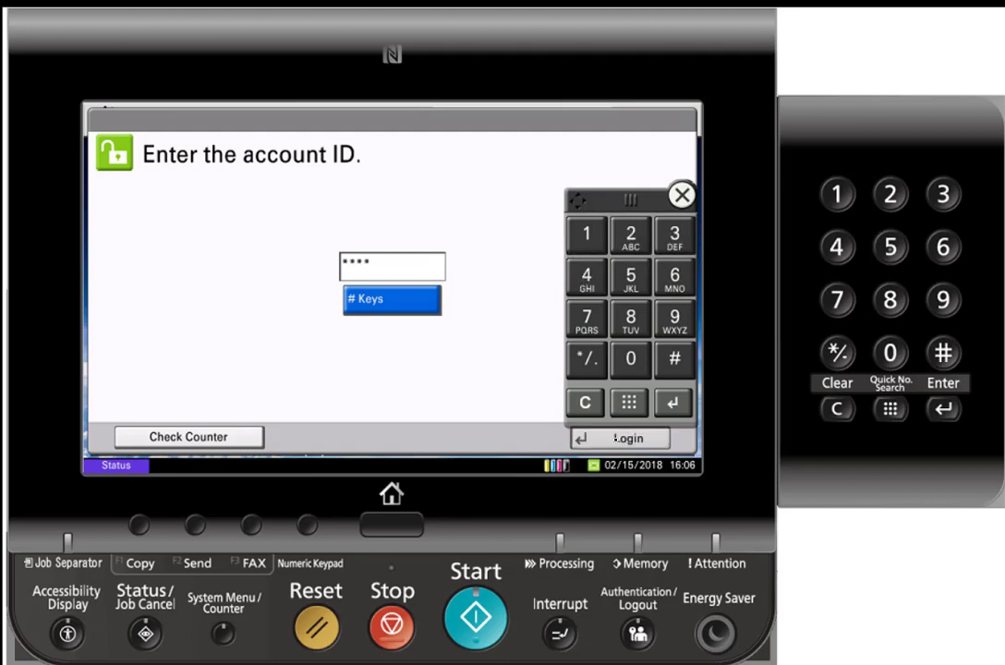
left_click(621, 436)
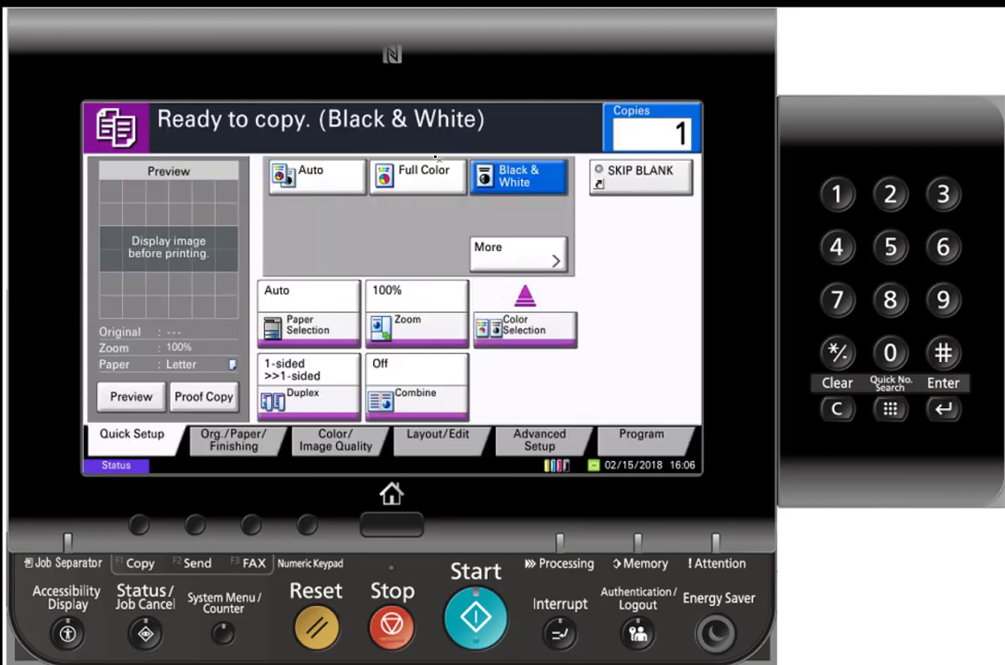
left_click(417, 175)
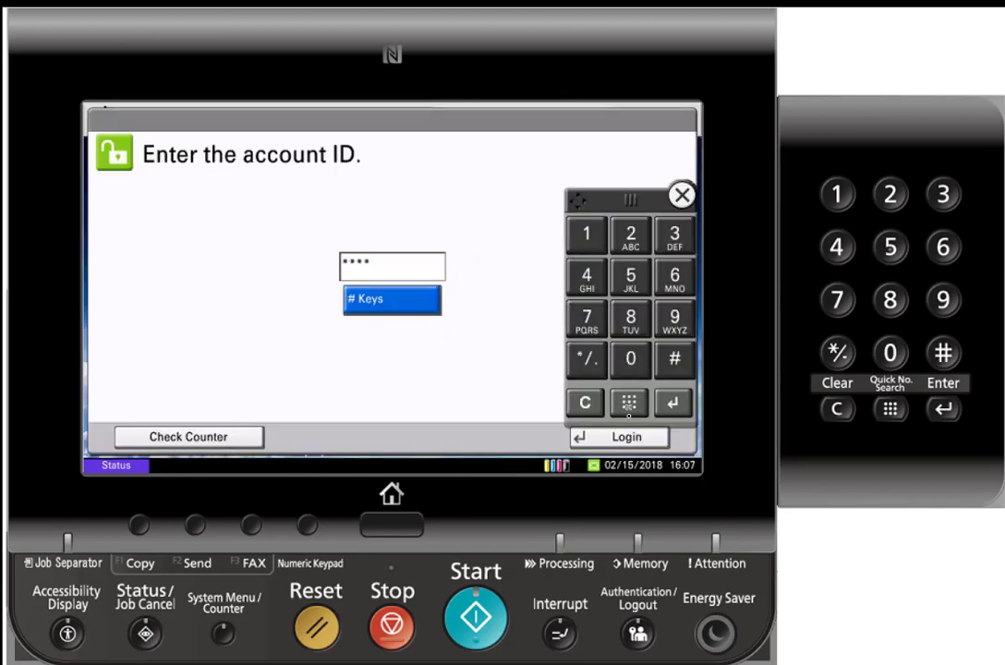
Log in again with an account ID and select Full Color copying on Quick Setup
left_click(616, 436)
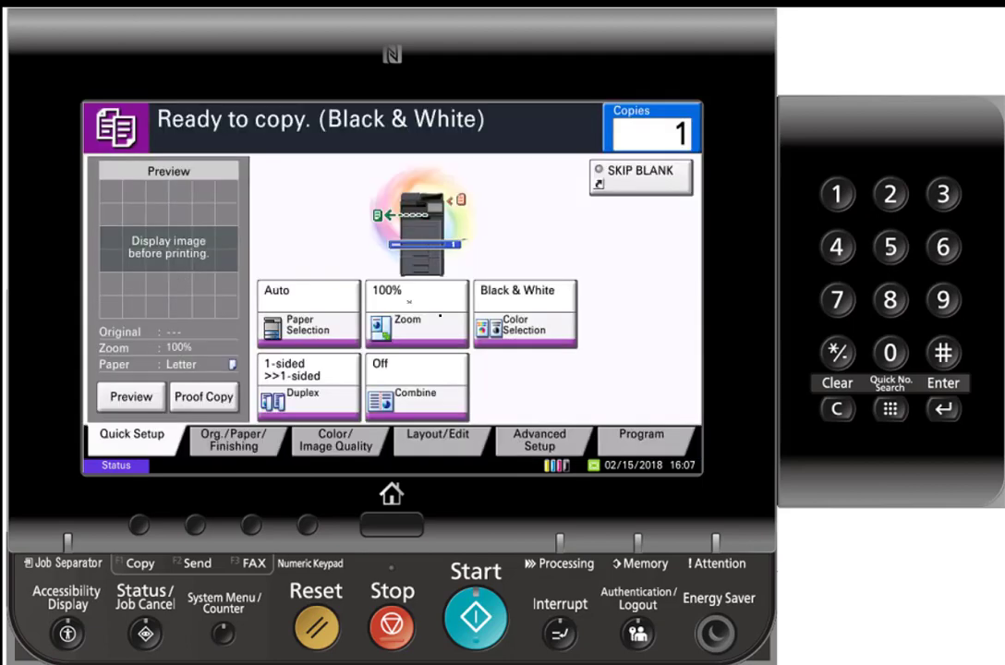
left_click(525, 329)
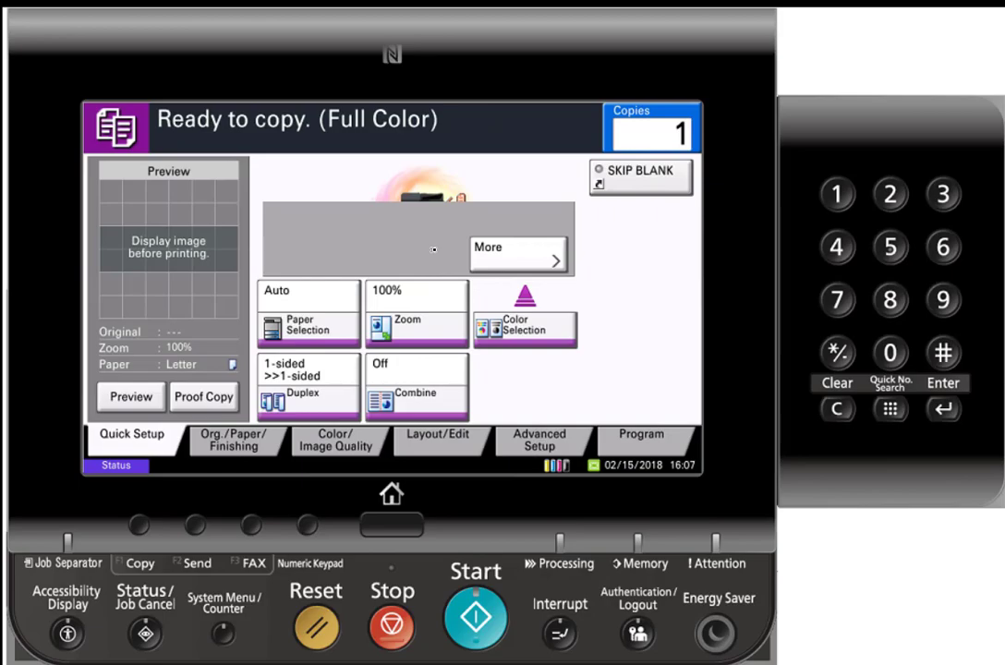
left_click(525, 325)
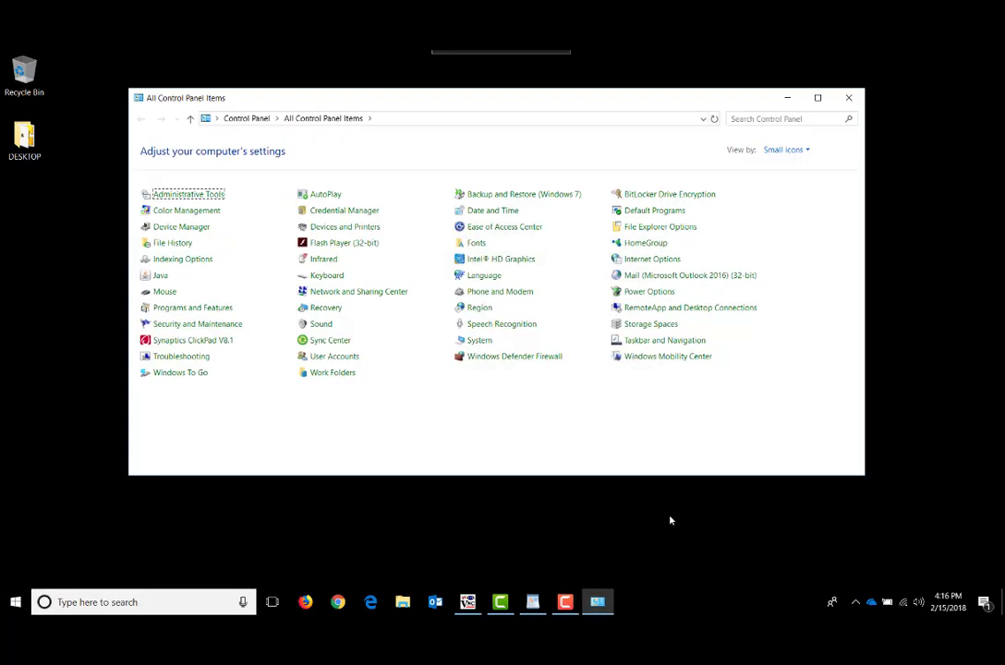
mouse_move(348, 231)
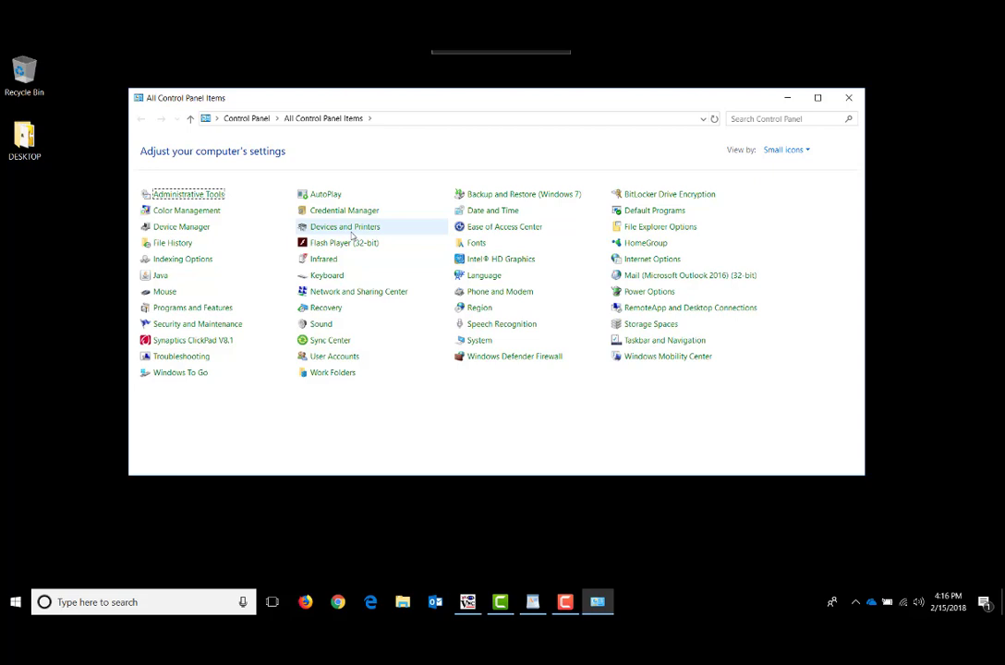
Find the Kyocera TASKalfa in Devices and Printers and bring up its printer properties
double_click(343, 225)
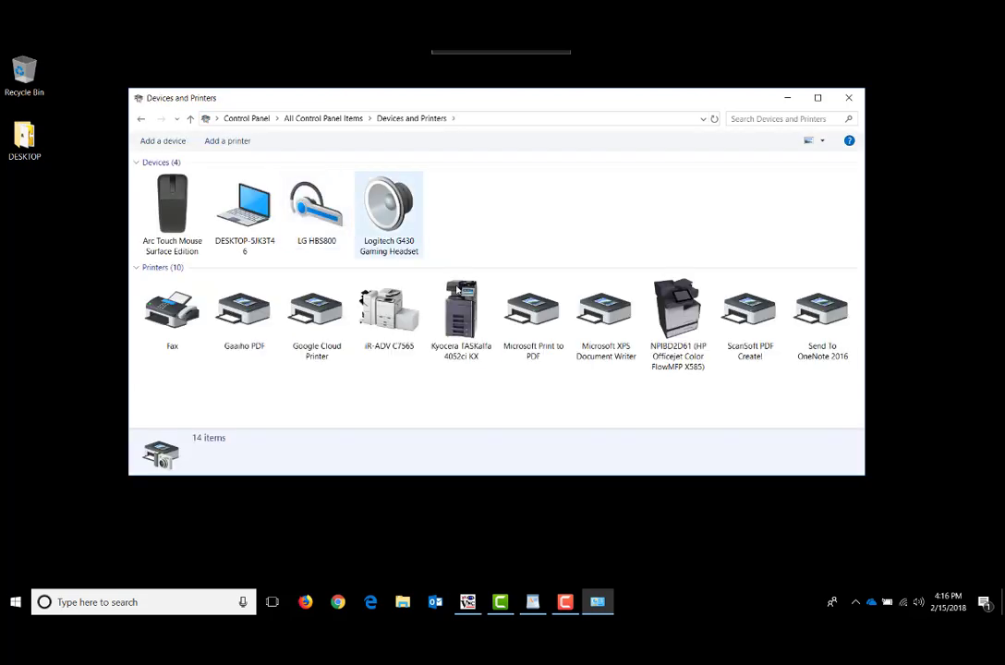
left_click(462, 310)
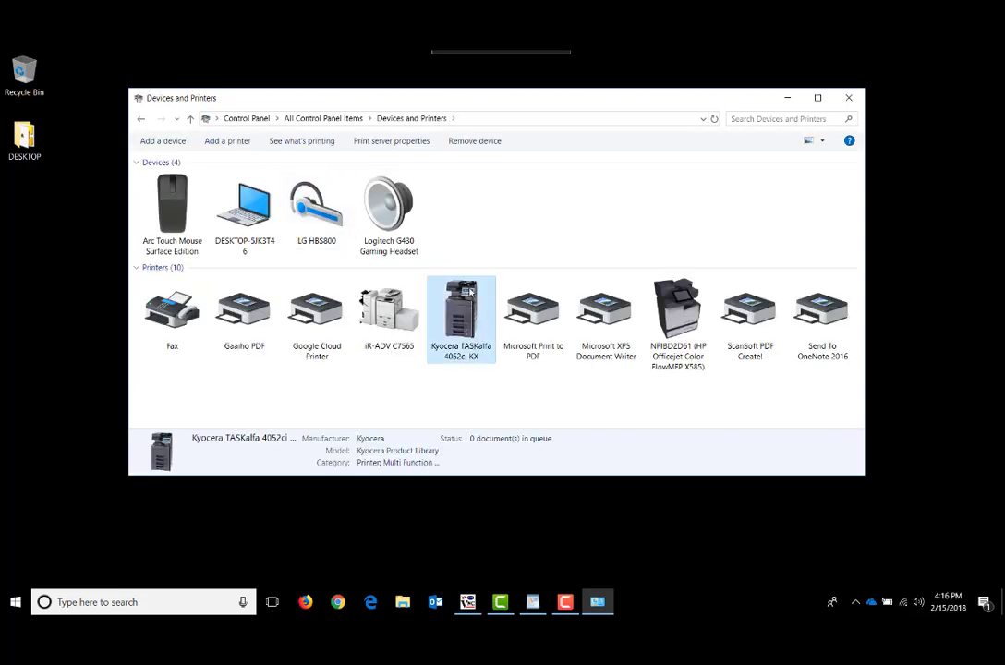
mouse_move(462, 318)
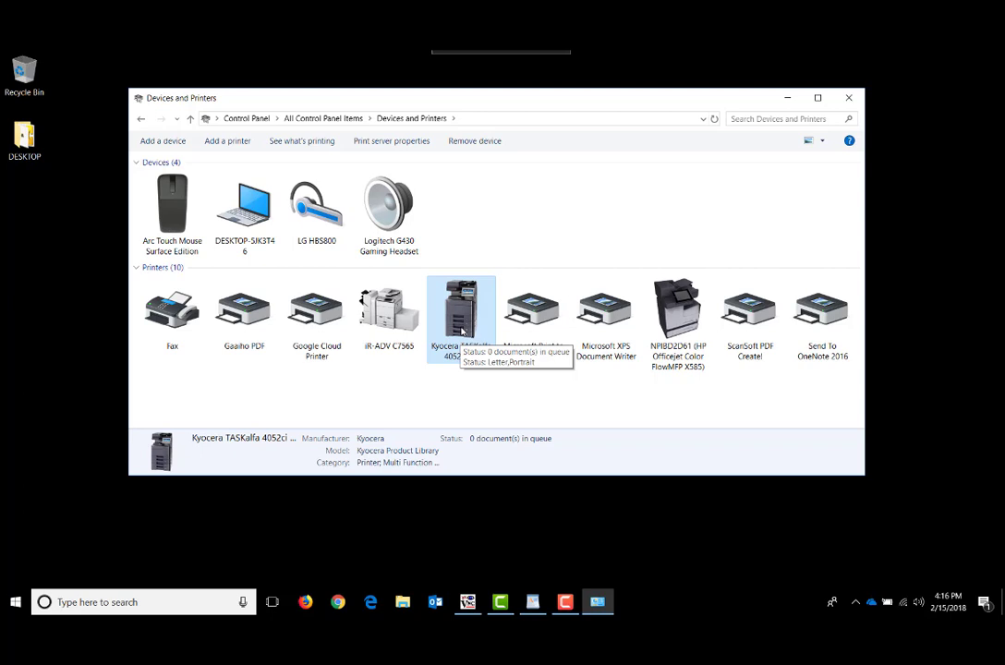
right_click(460, 310)
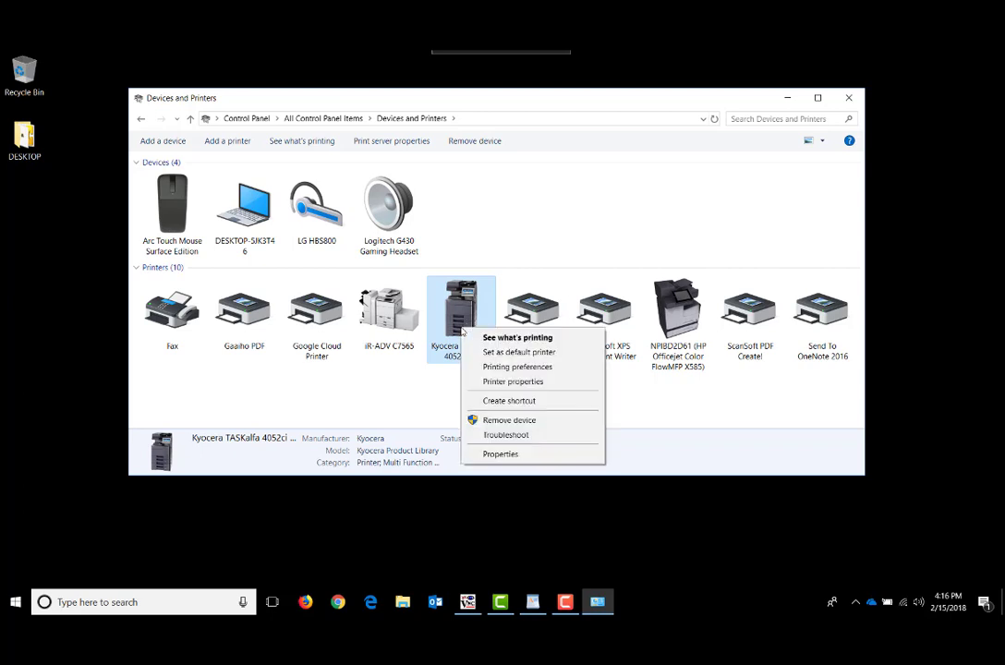
left_click(499, 454)
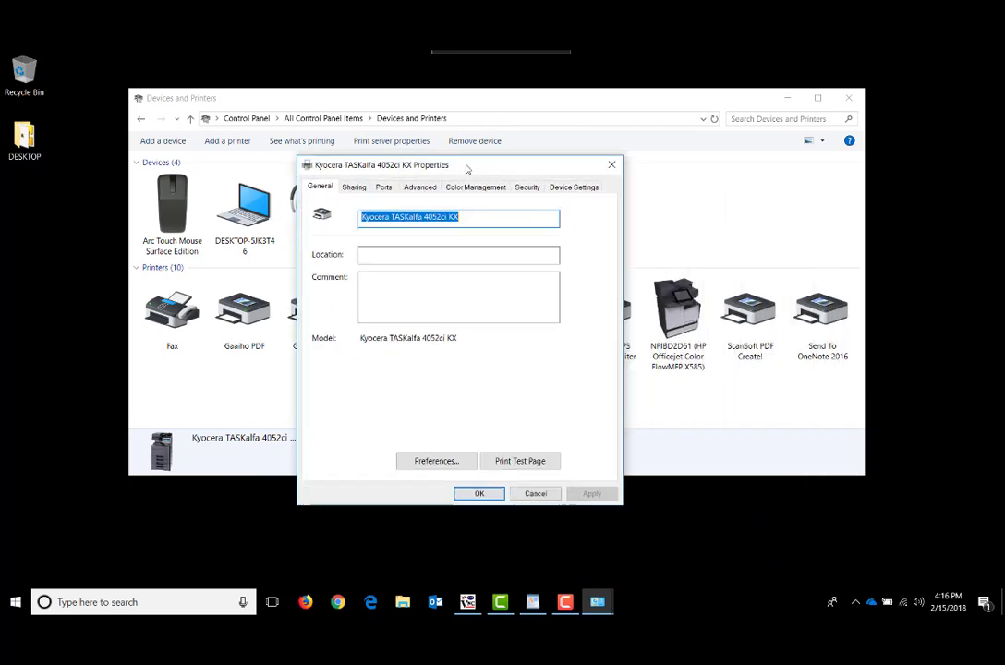
Review the Job Accounting administrator settings under Device Settings, then close the properties
left_click(573, 187)
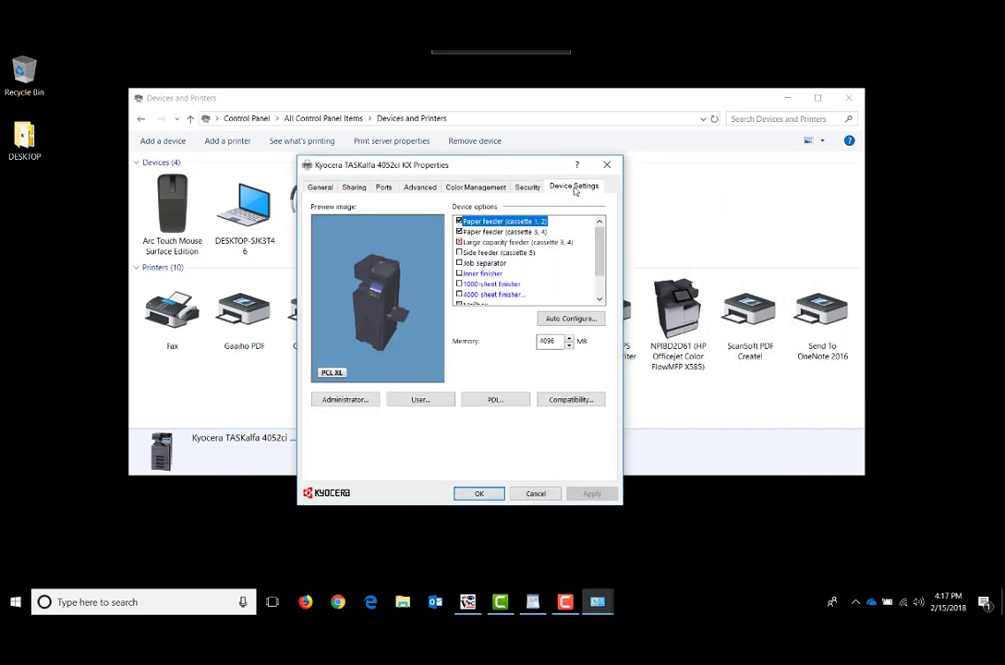
left_click(344, 399)
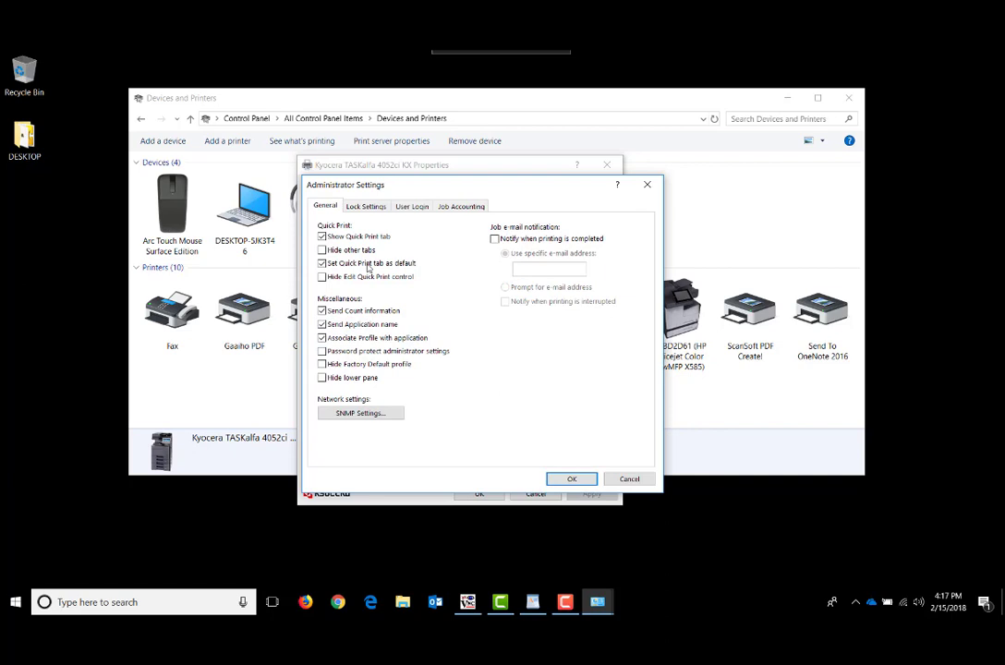
left_click(458, 207)
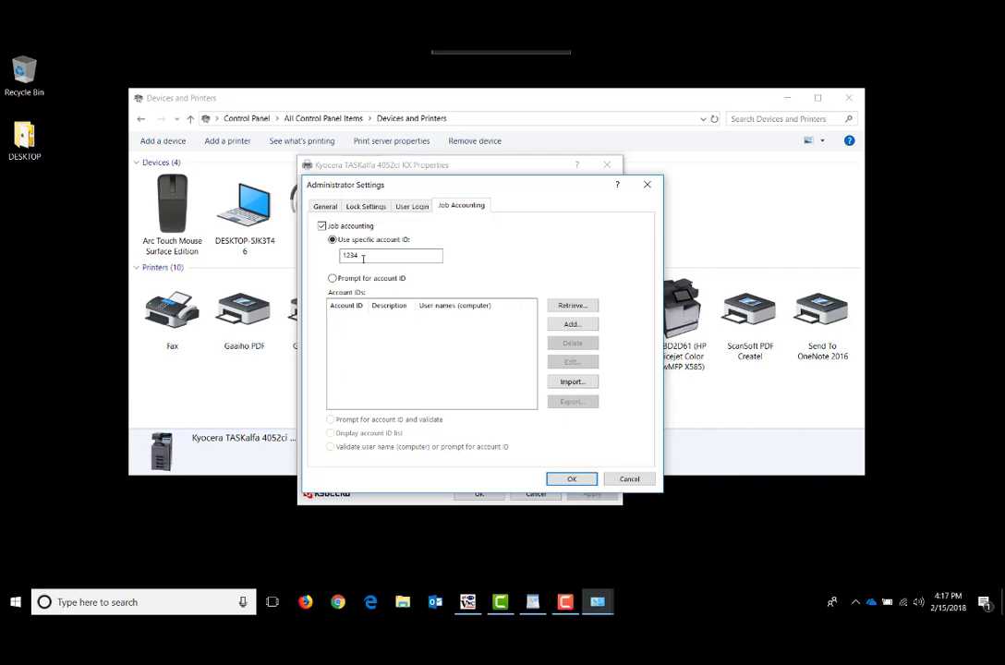
left_click(573, 478)
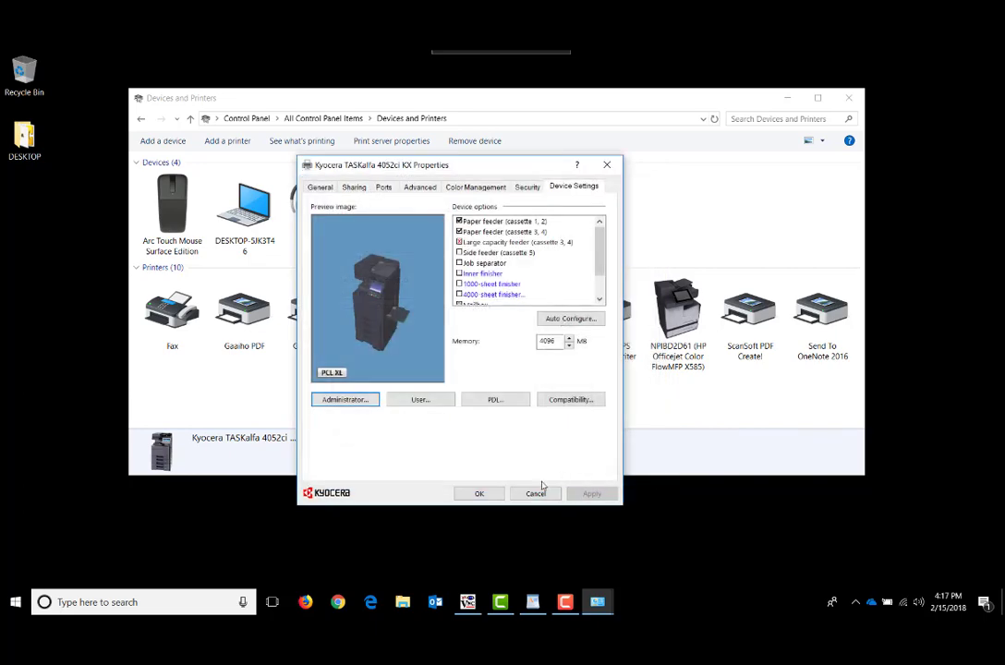
left_click(535, 493)
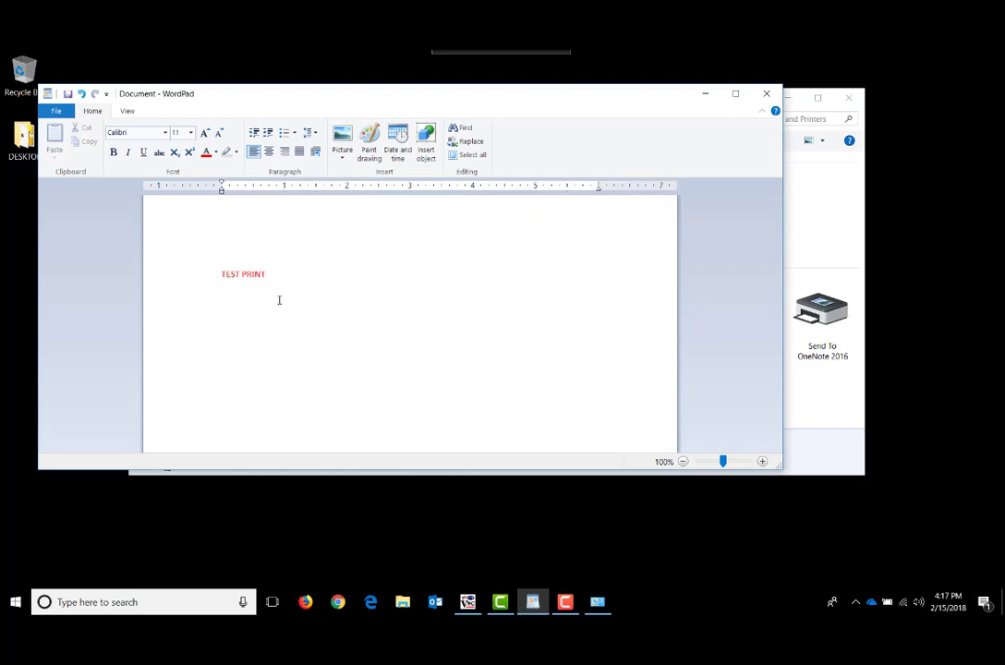
Start printing the TEST PRINT document from WordPad's File menu
left_click(266, 273)
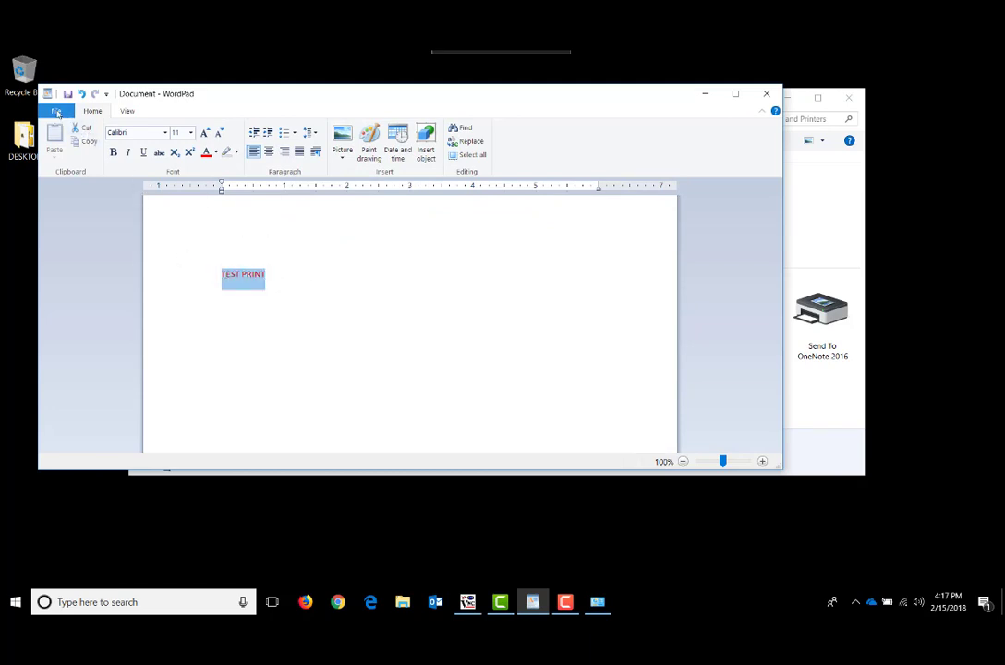
left_click(57, 109)
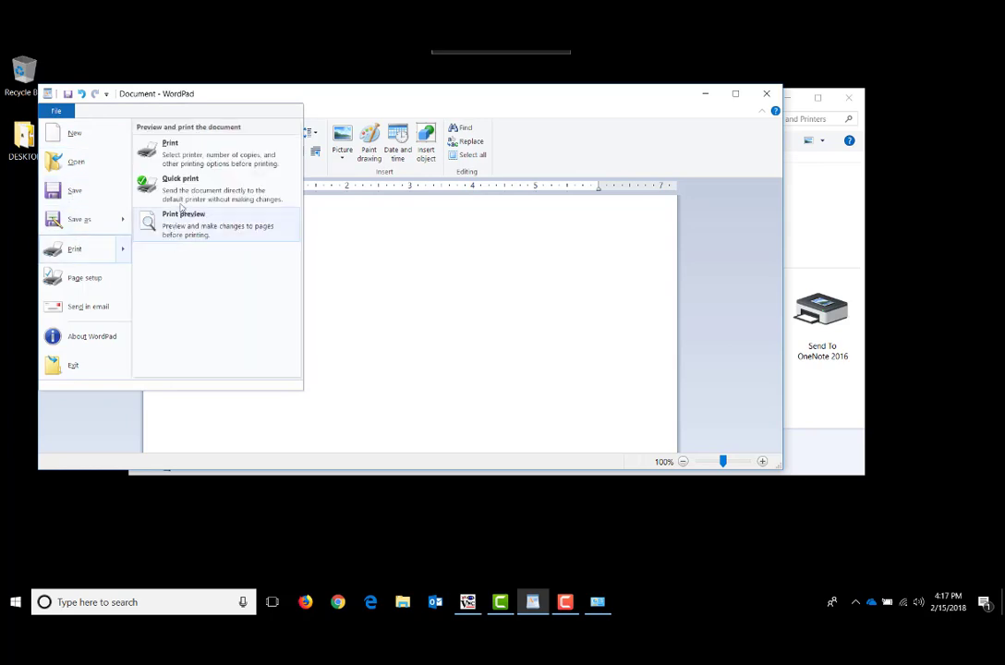
left_click(170, 147)
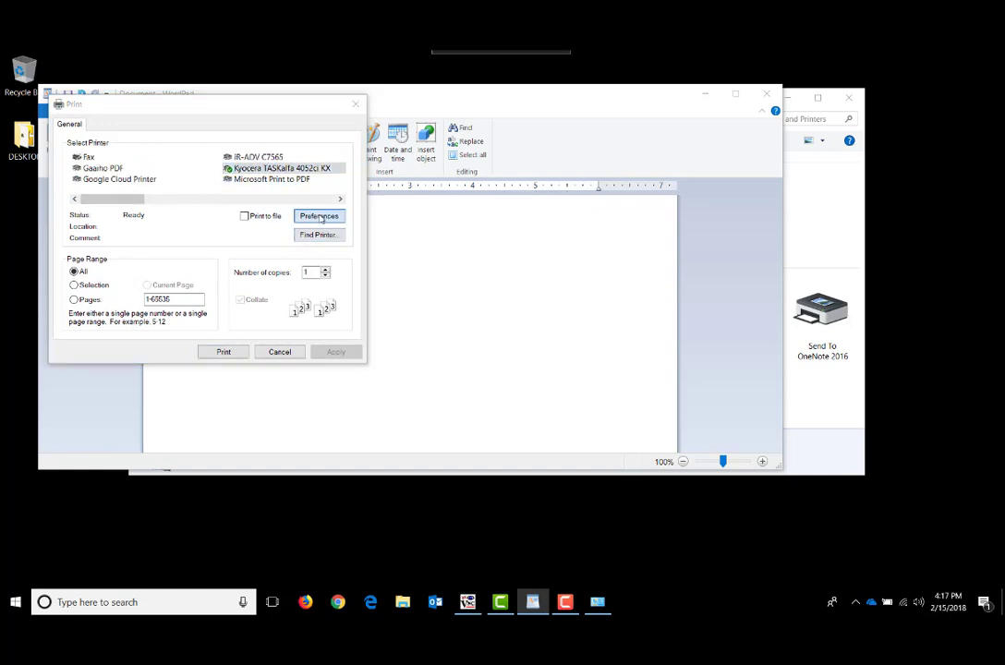
Confirm Full color in the Kyocera preferences and send the job to the printer
left_click(318, 214)
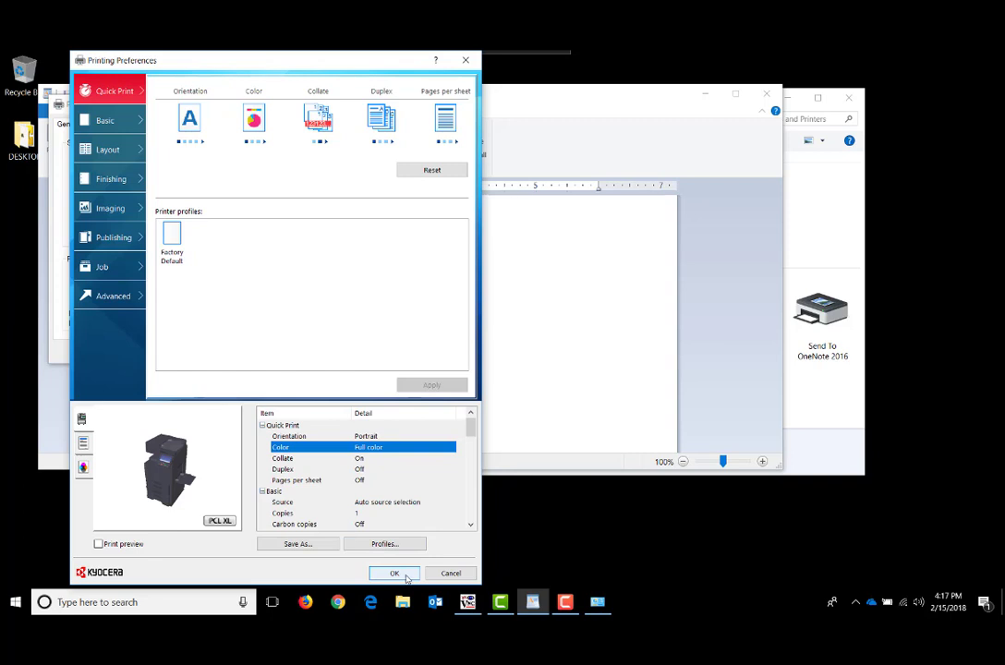
left_click(396, 573)
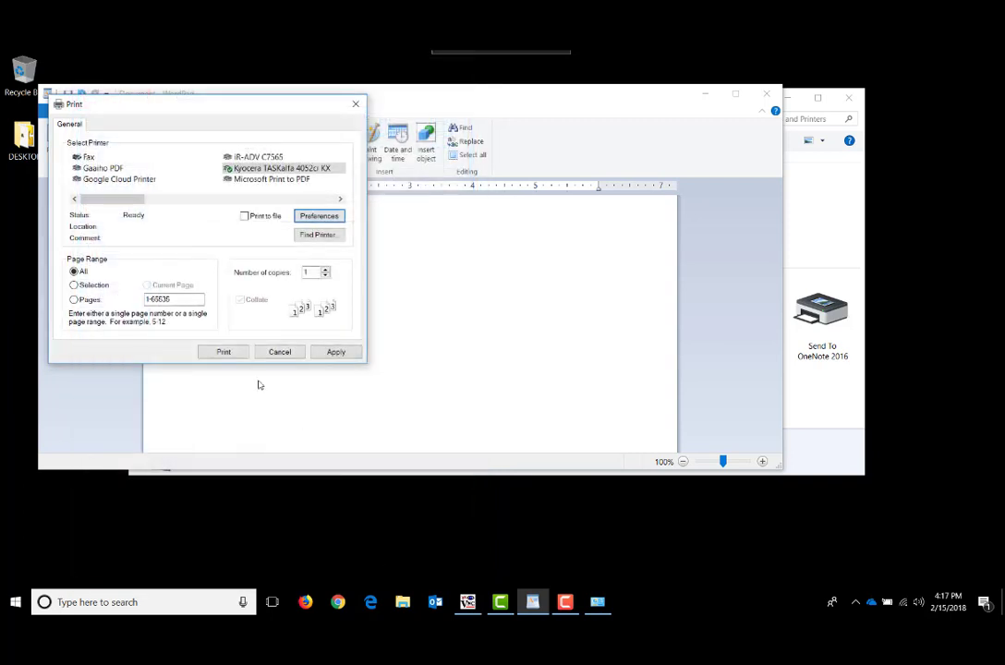
left_click(222, 351)
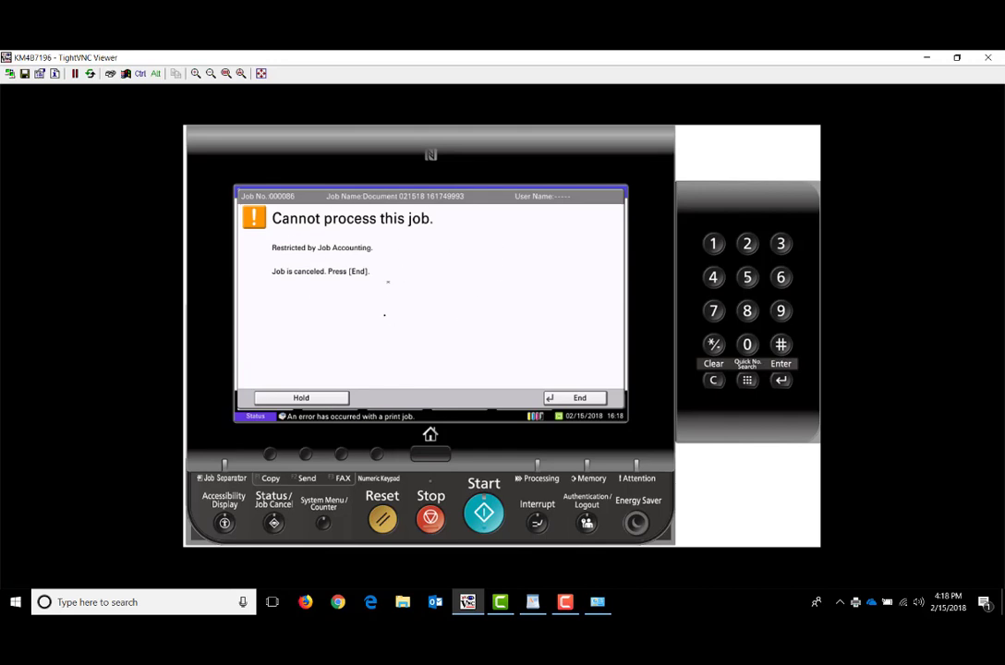
mouse_move(385, 338)
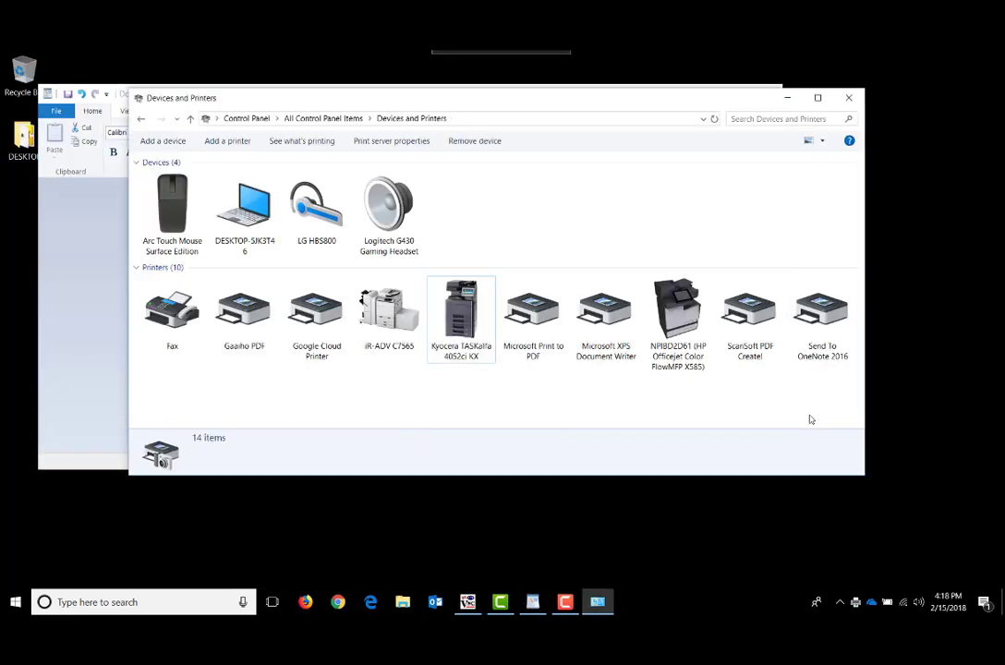
Return to the Kyocera driver's Administrator settings under Device Settings
right_click(462, 310)
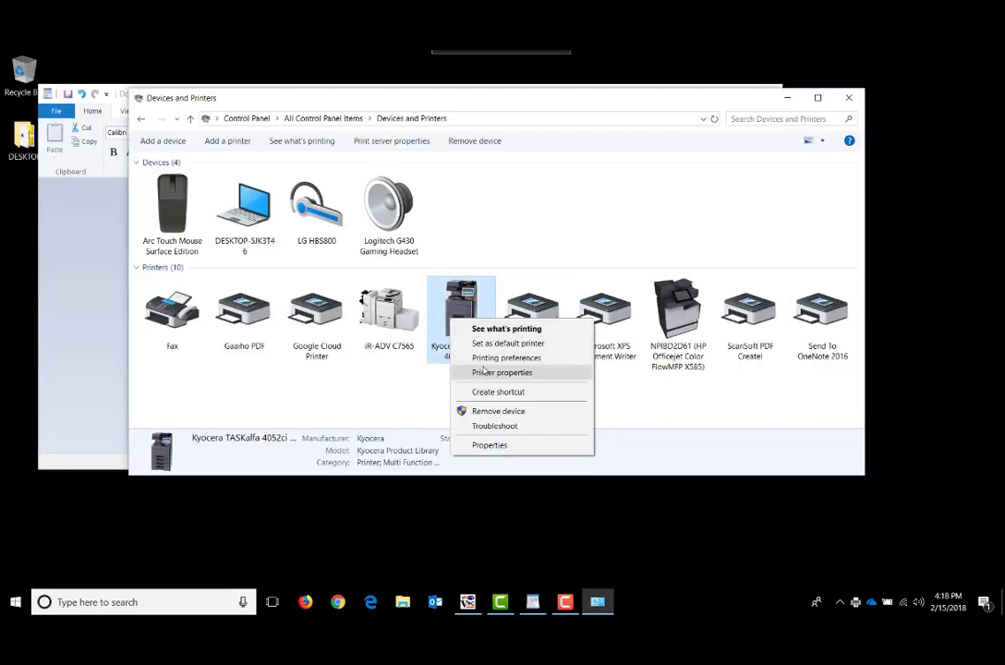
left_click(502, 372)
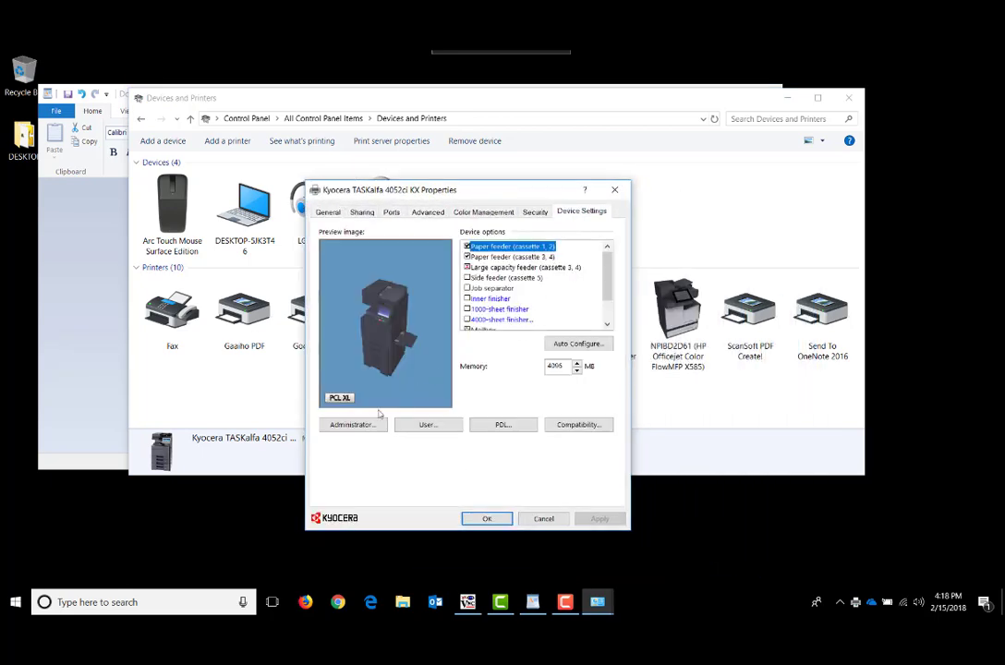
left_click(351, 423)
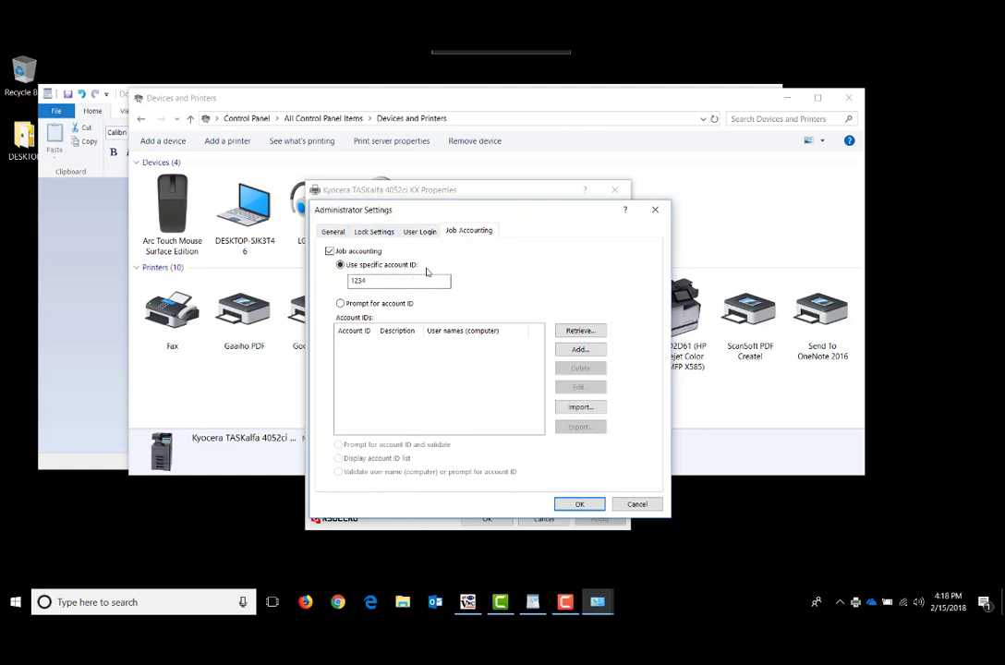
Switch job accounting to Prompt for account ID and apply the change
left_click(340, 303)
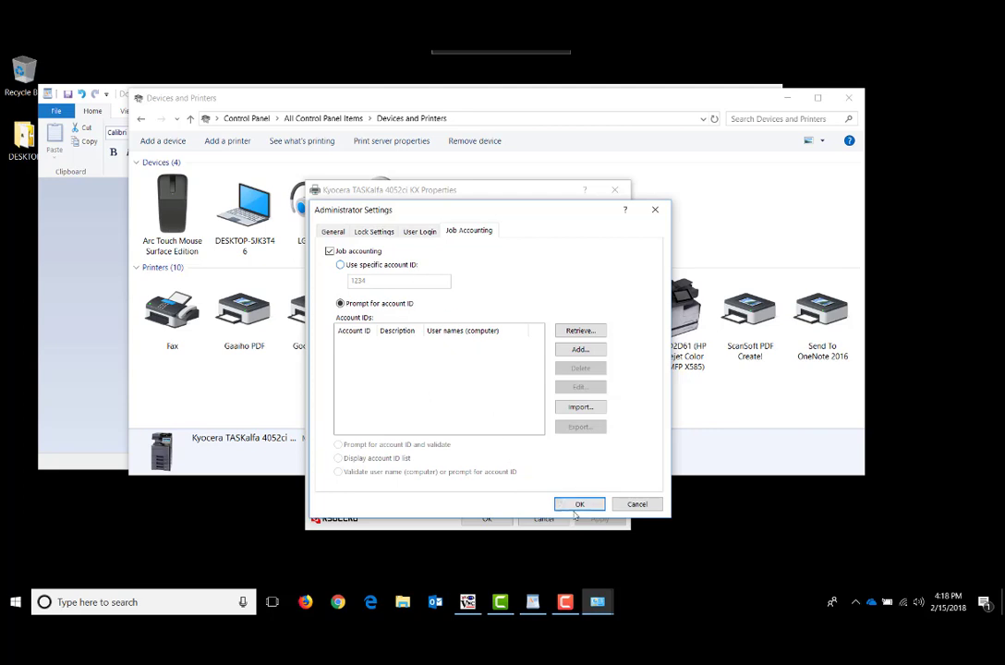
left_click(580, 503)
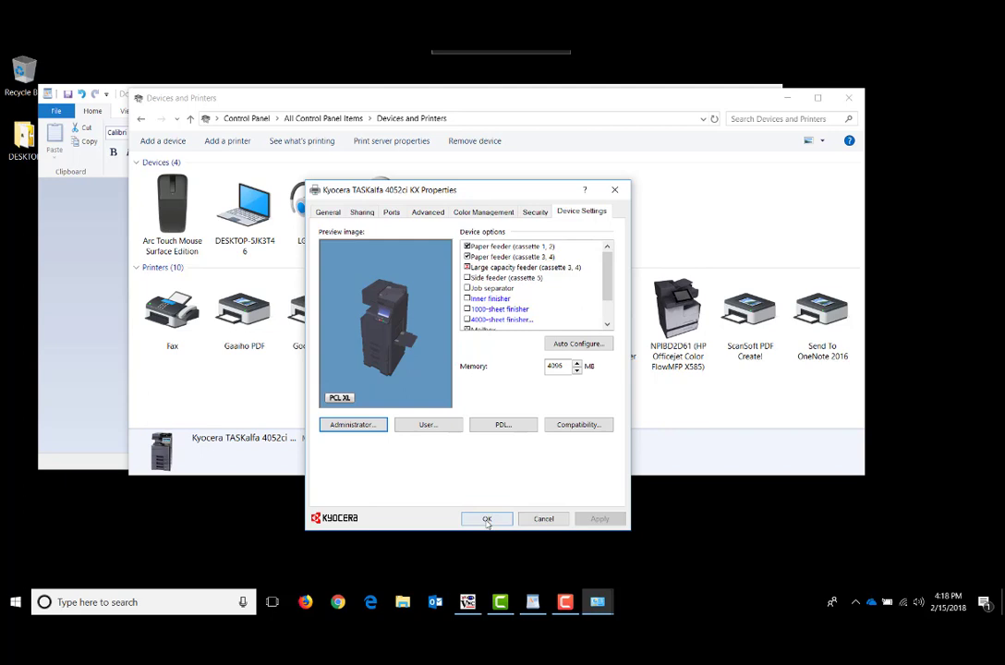
left_click(488, 517)
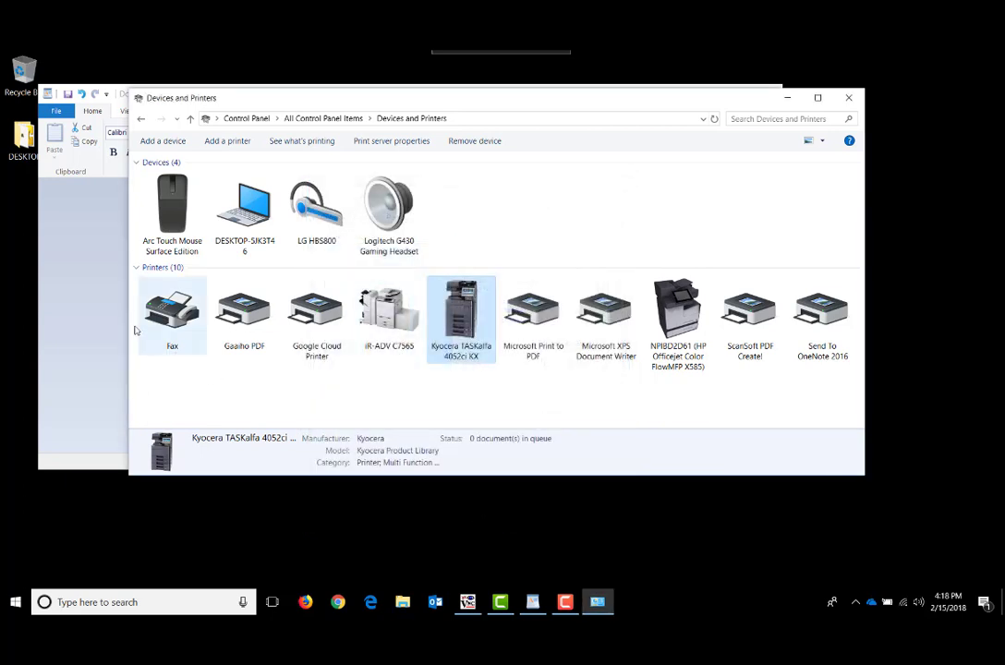
Start a WordPad print of TEST PRINT on the Kyocera with color preferences confirmed
left_click(59, 111)
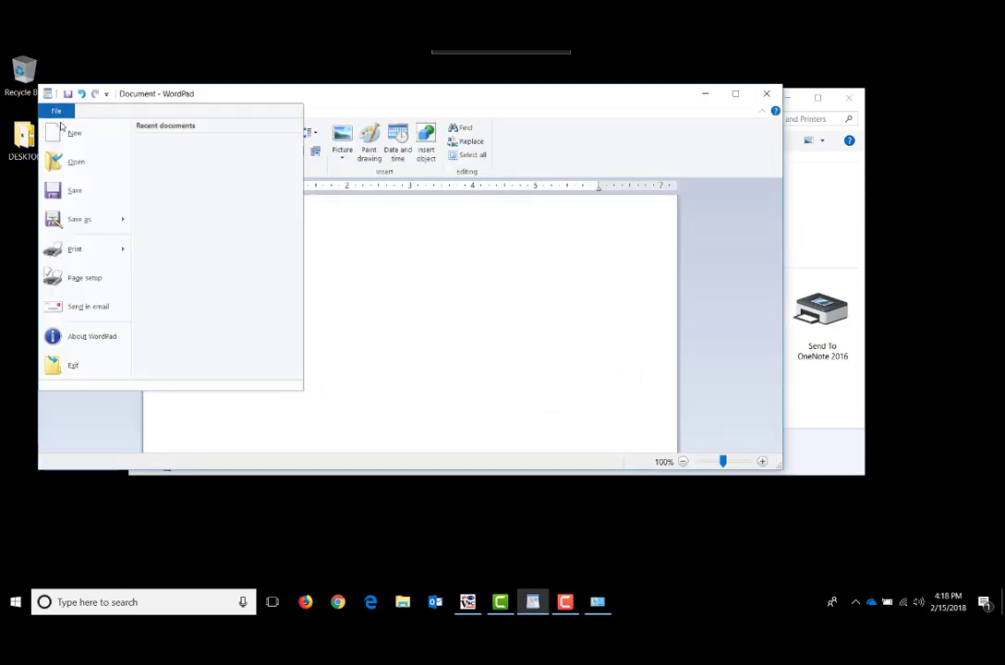
left_click(74, 247)
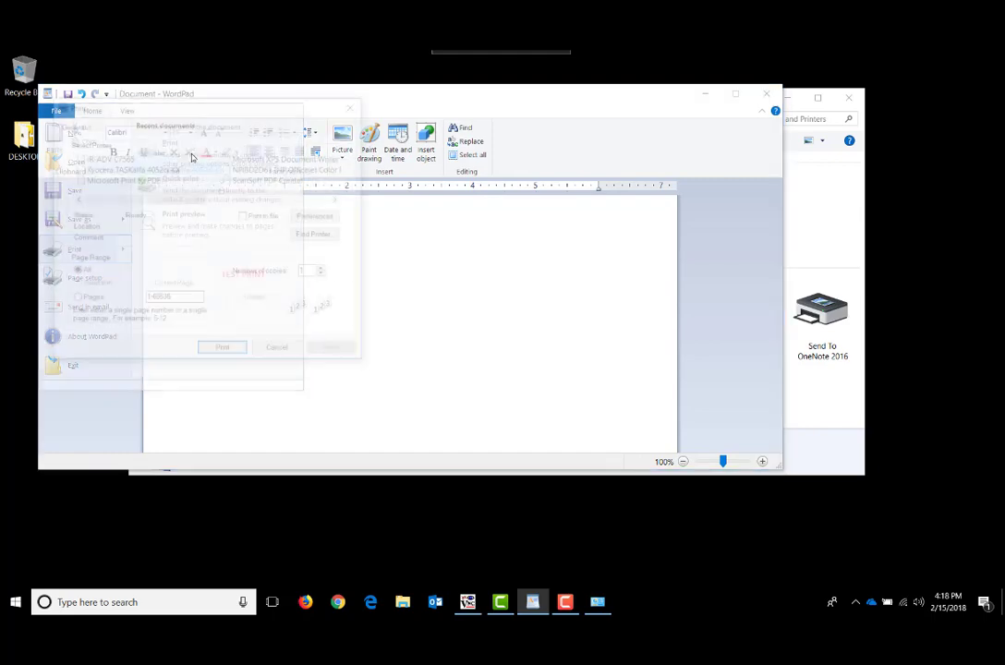
left_click(318, 214)
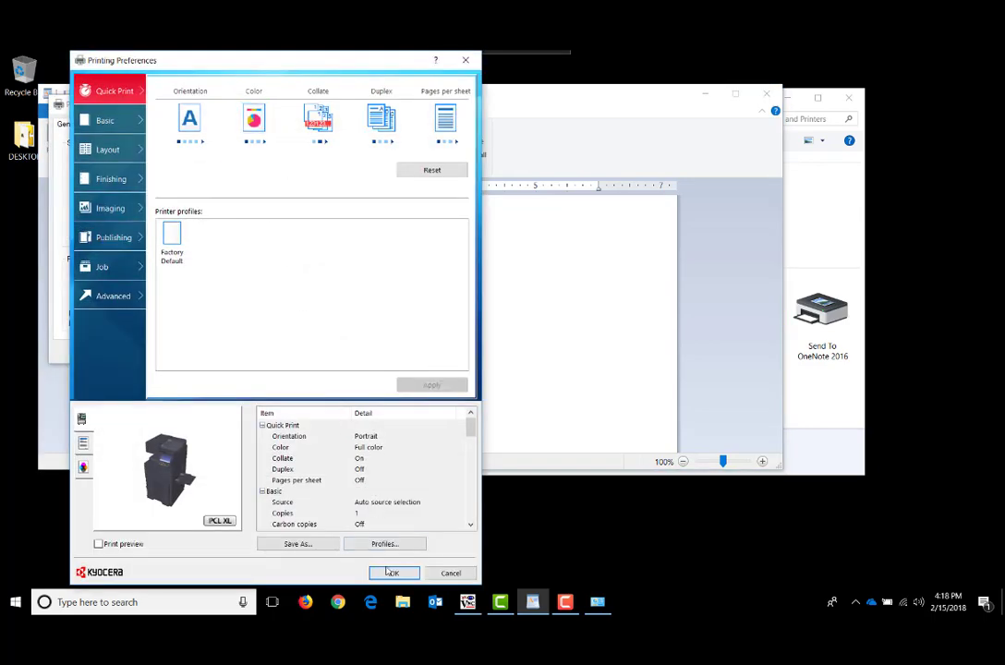
left_click(391, 573)
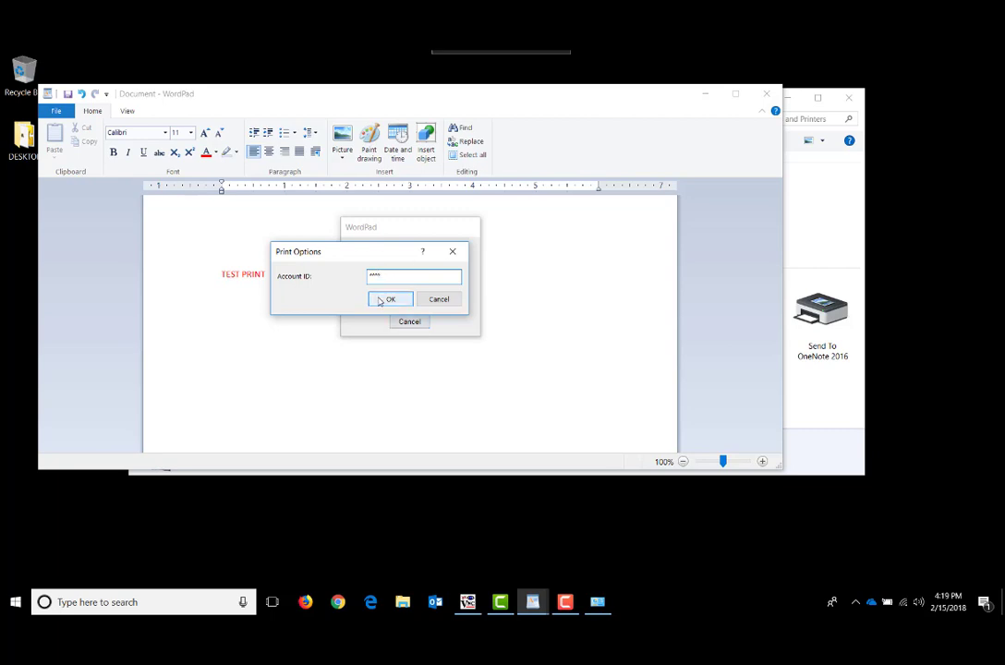
Submit the account ID to release the job and check it processing on the copier panel
left_click(390, 300)
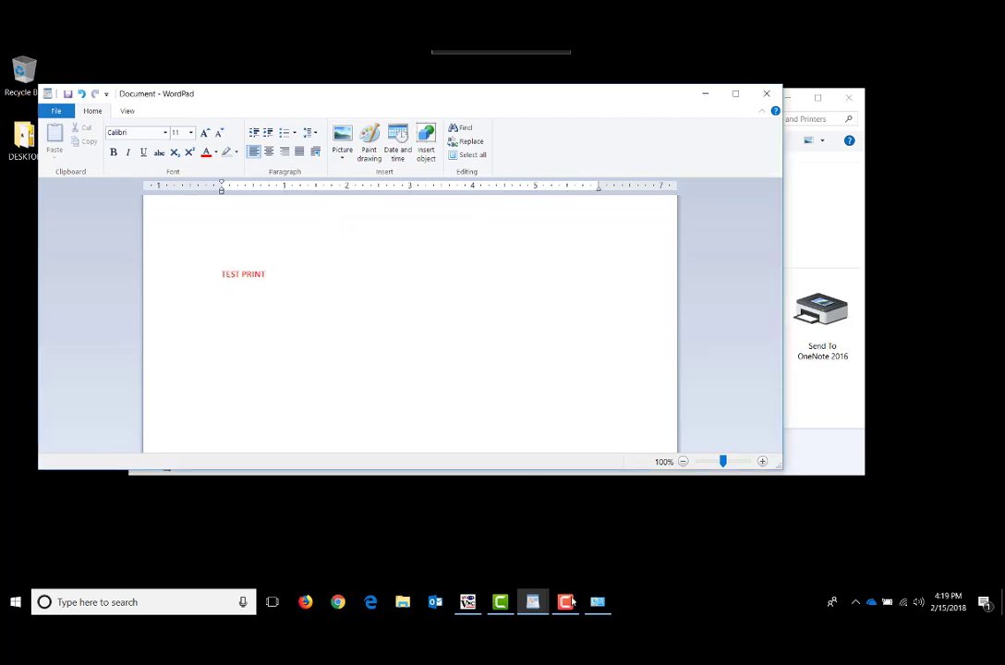
left_click(466, 602)
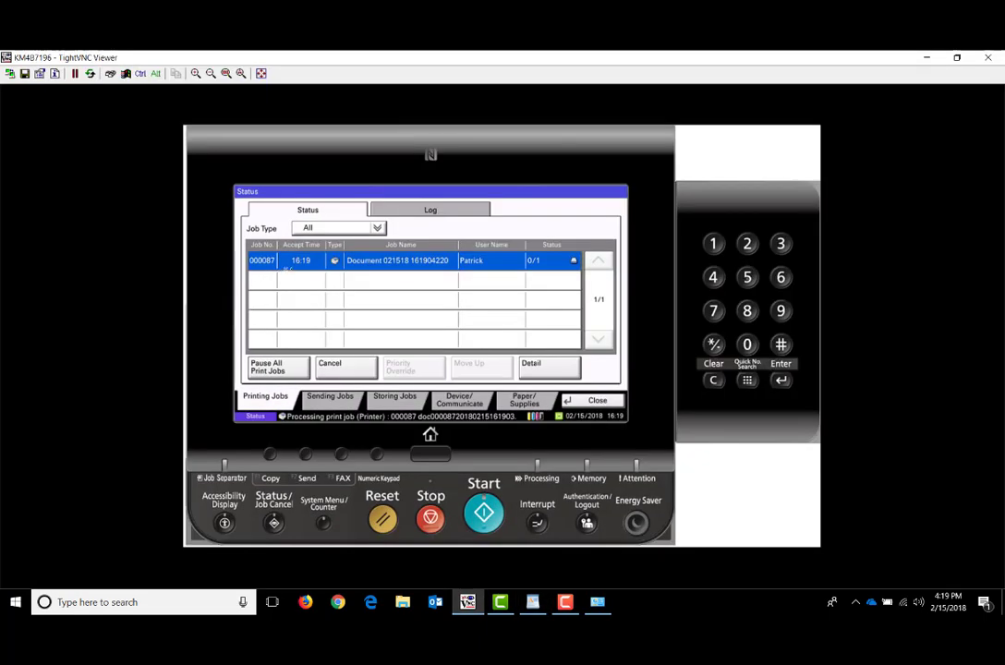